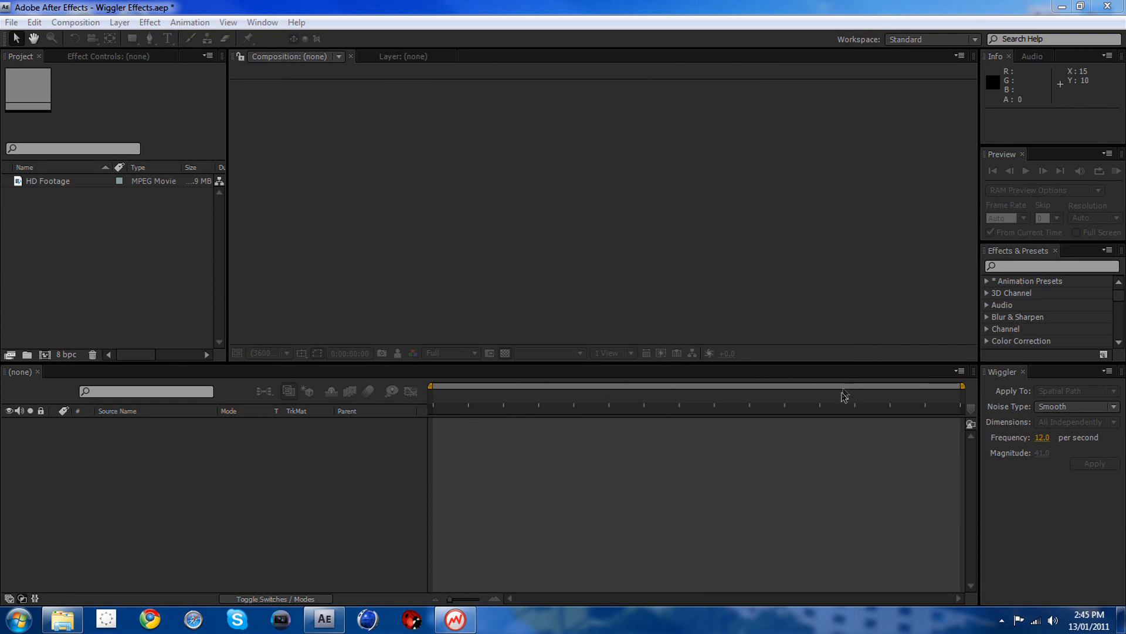
pyautogui.moveTo(624, 521)
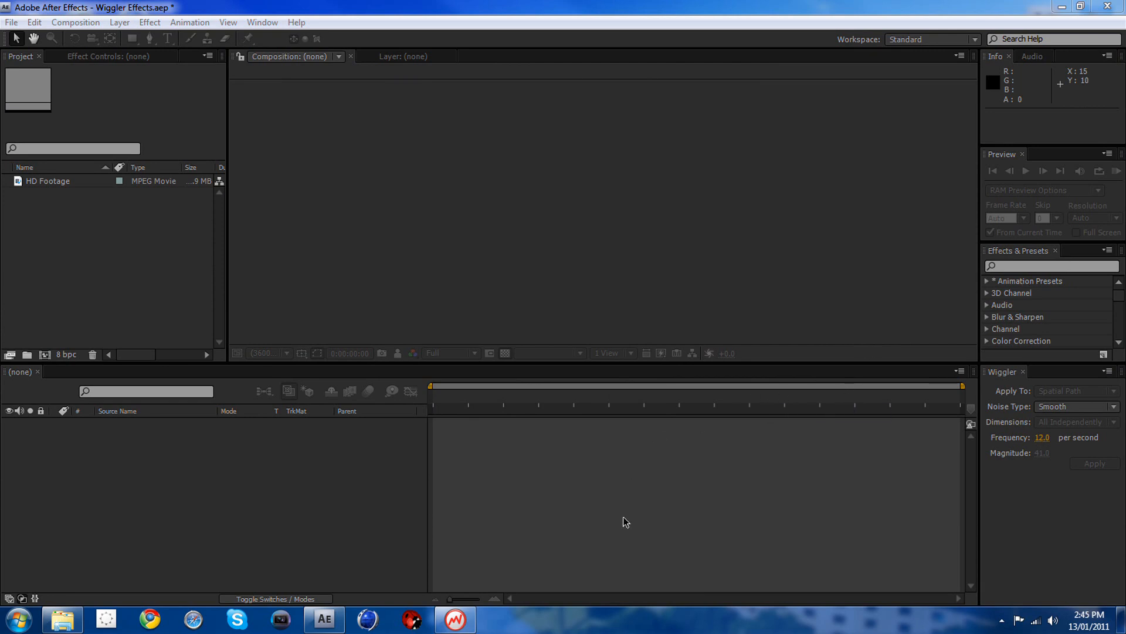
pyautogui.moveTo(639, 57)
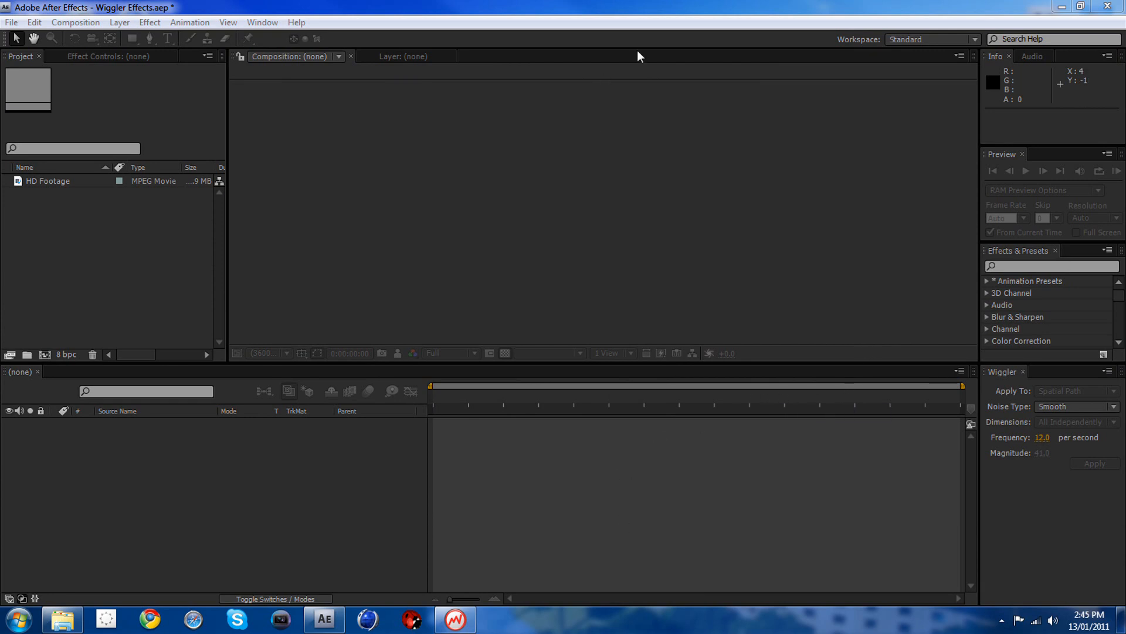
pyautogui.moveTo(688, 361)
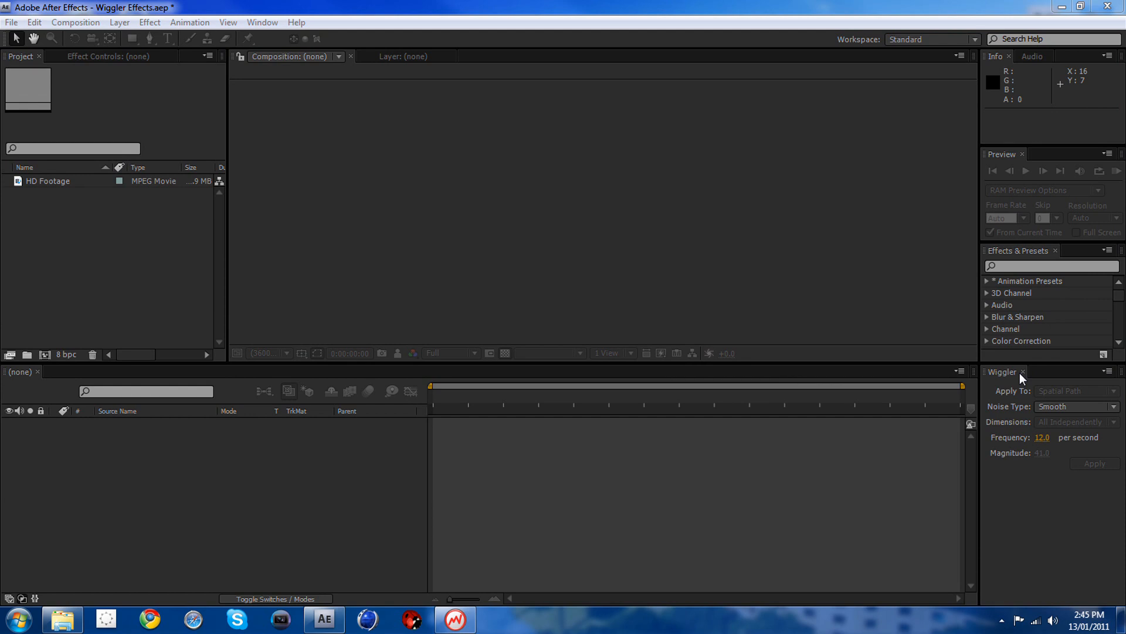
pyautogui.moveTo(1009, 379)
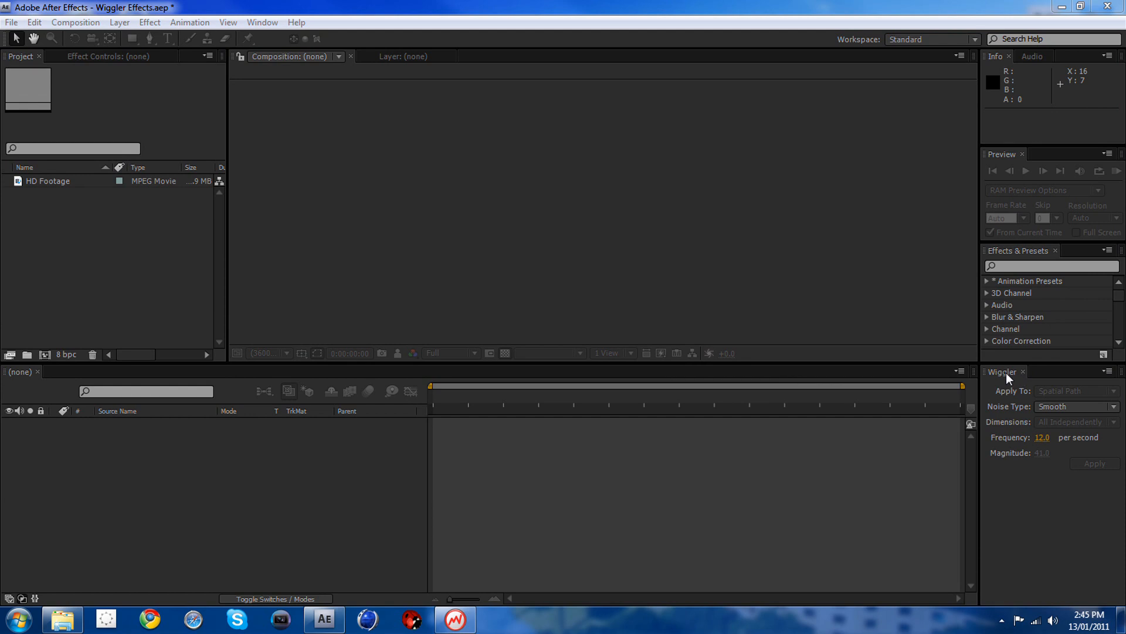
pyautogui.moveTo(1043, 474)
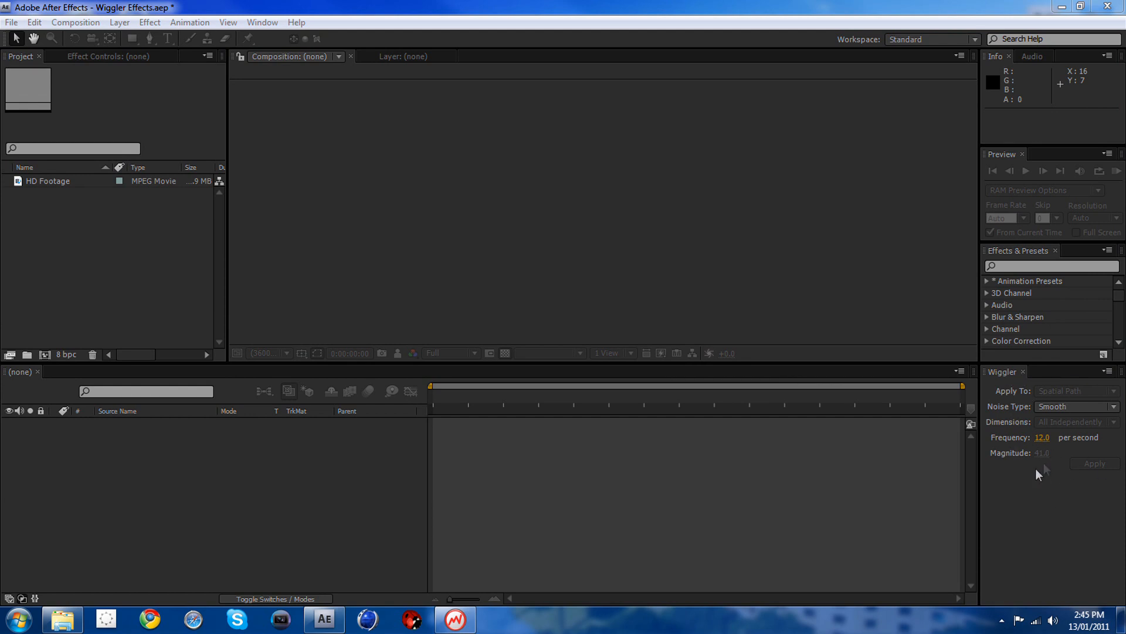
# Step: Bring up the panel list and dismiss it unchanged before building the HD Footage 2 comp
pyautogui.click(261, 22)
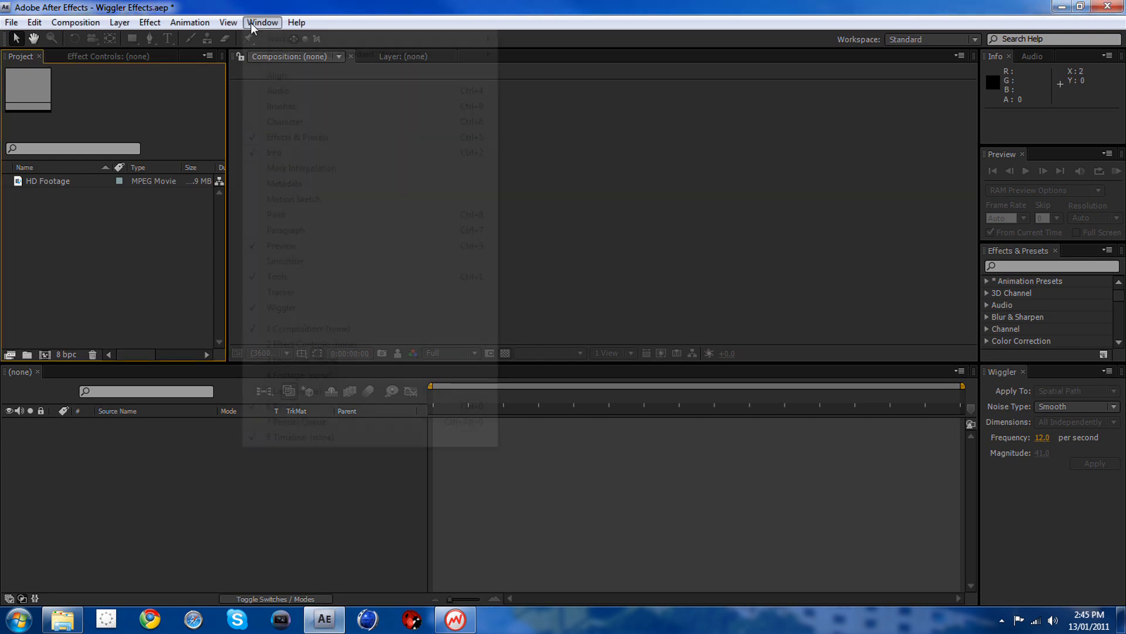
pyautogui.click(262, 22)
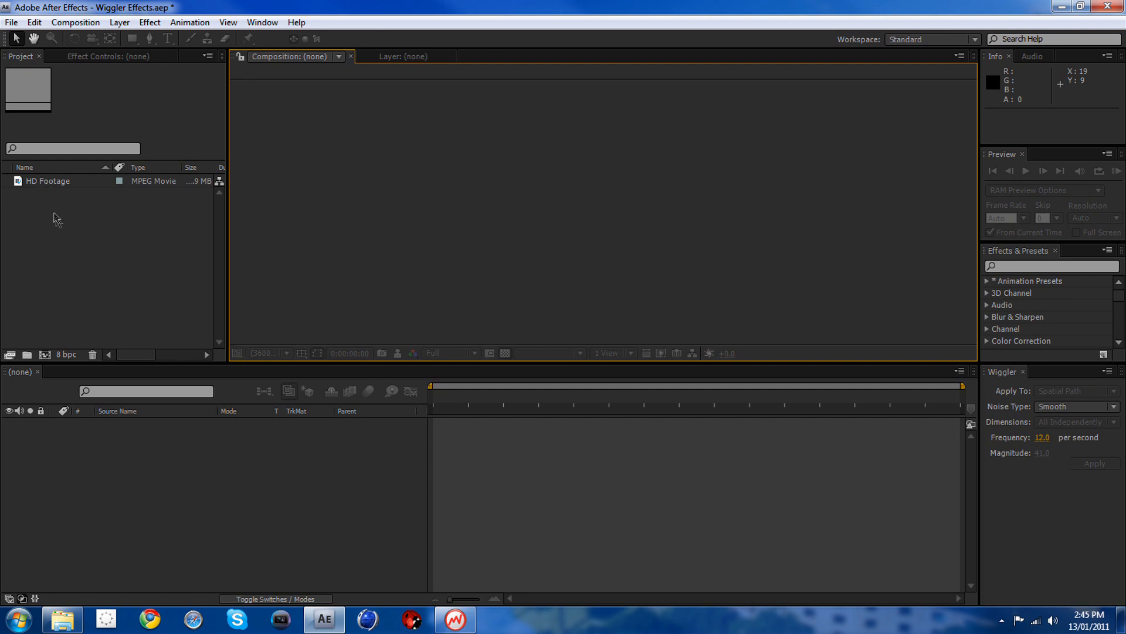
pyautogui.moveTo(172, 280)
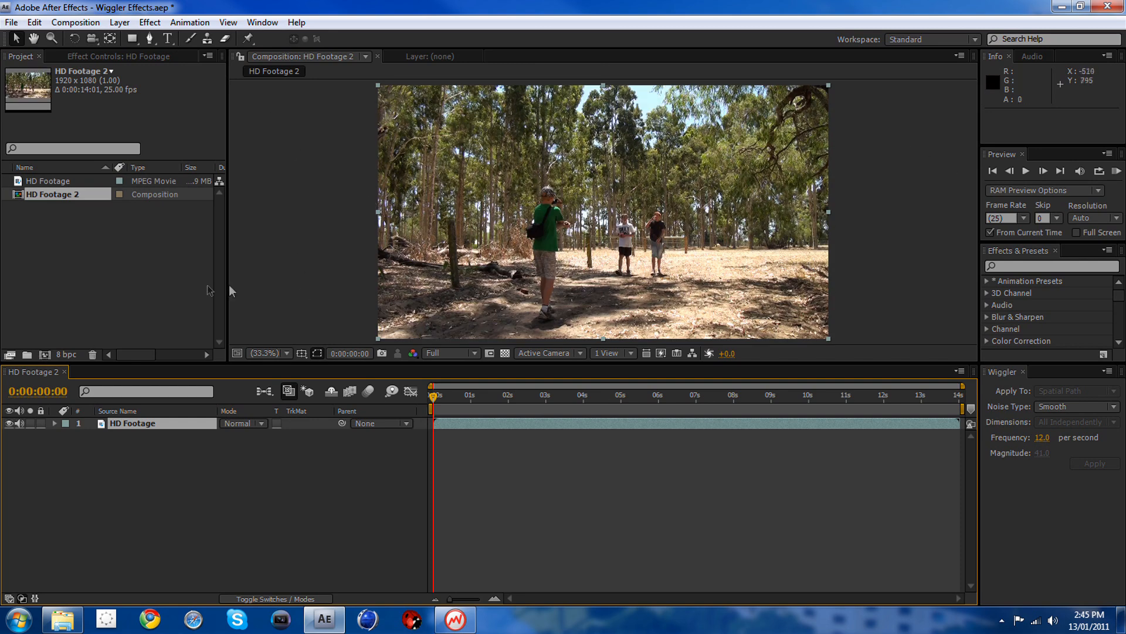
pyautogui.moveTo(836, 134)
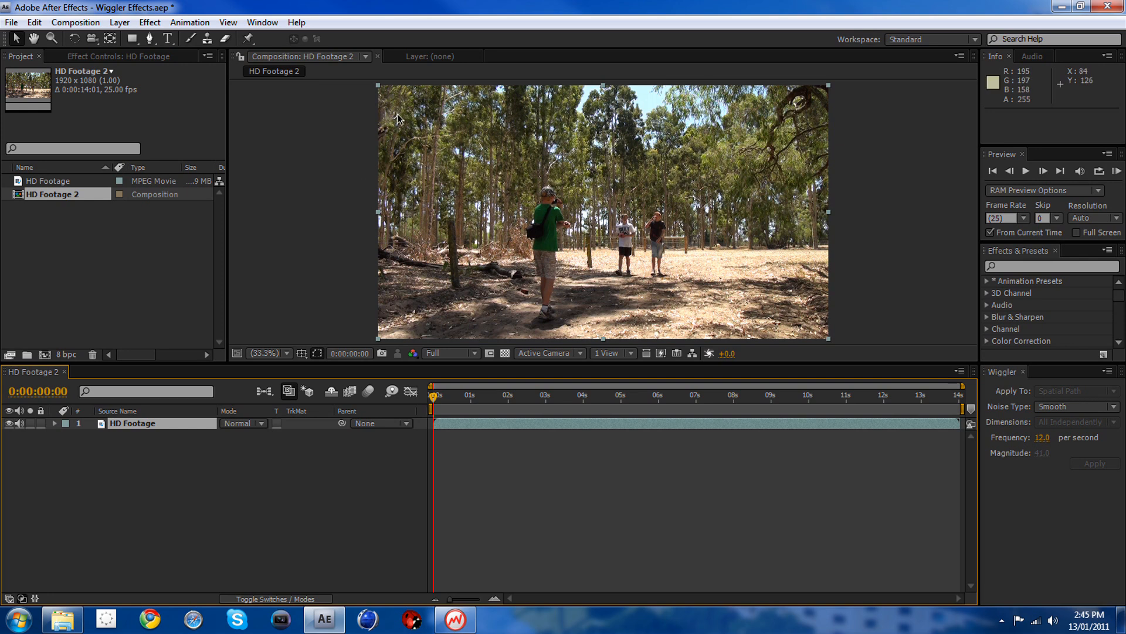
pyautogui.moveTo(631, 238)
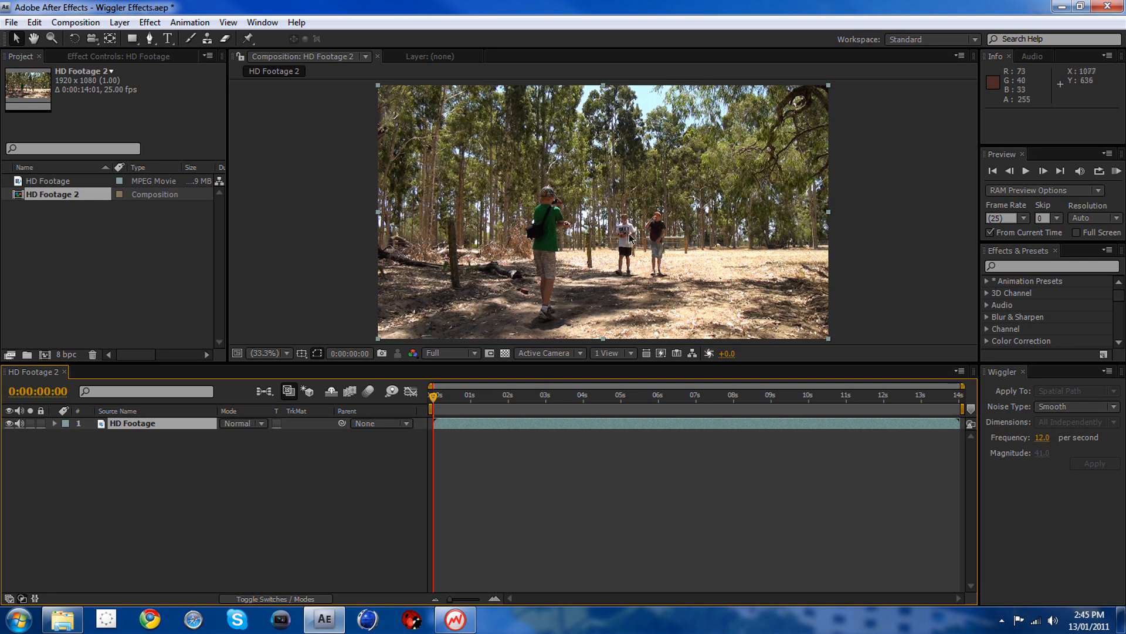
pyautogui.moveTo(382, 115)
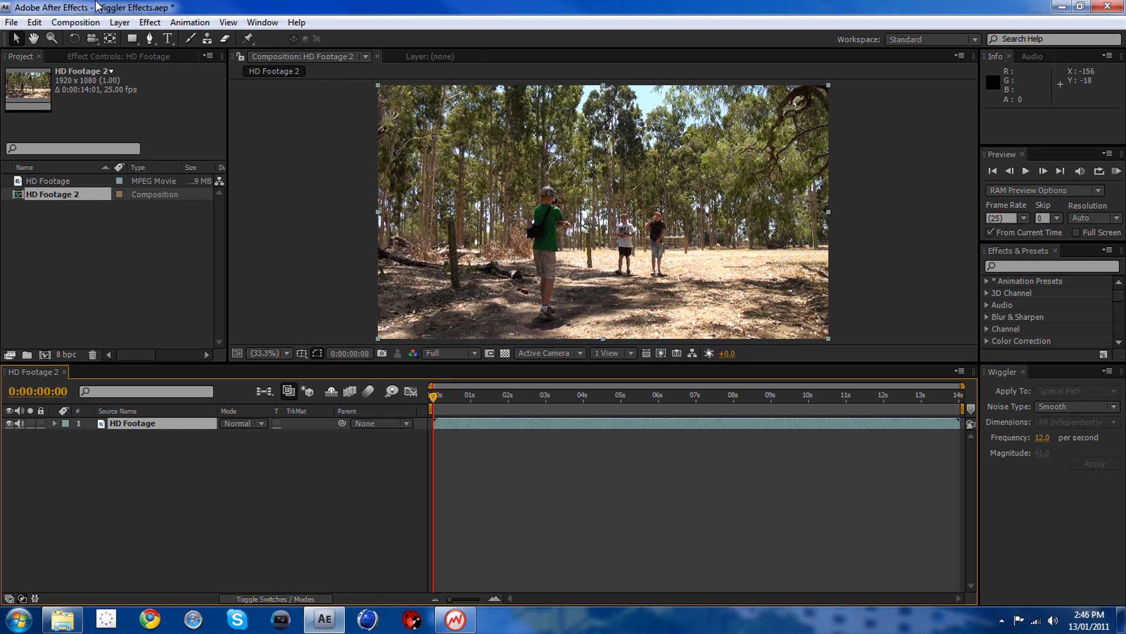
pyautogui.moveTo(795, 440)
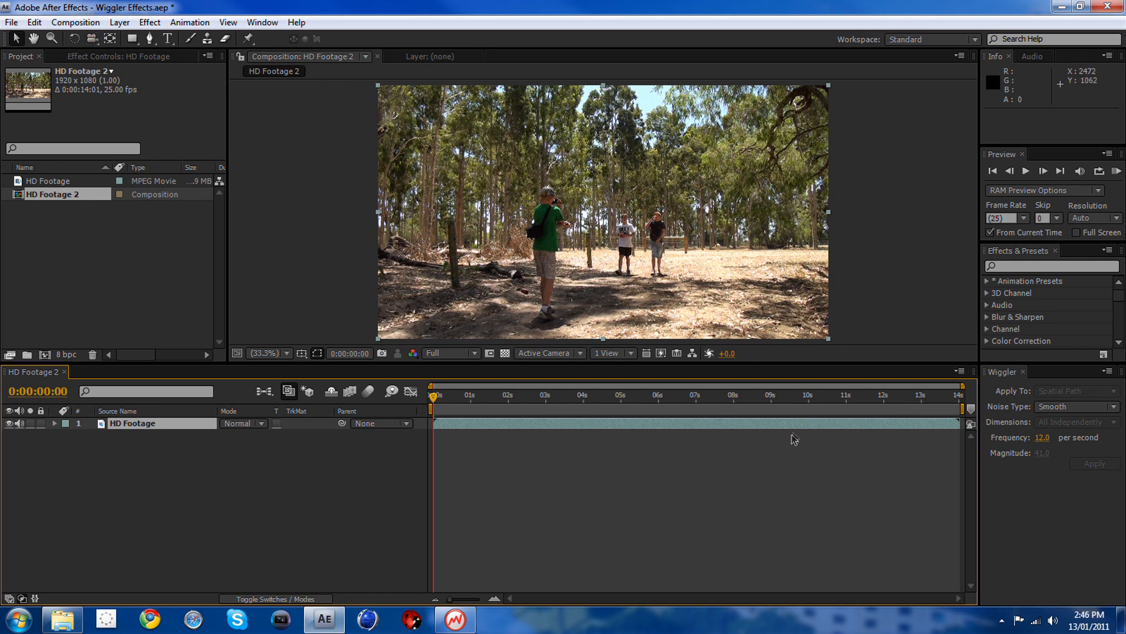
pyautogui.moveTo(359, 571)
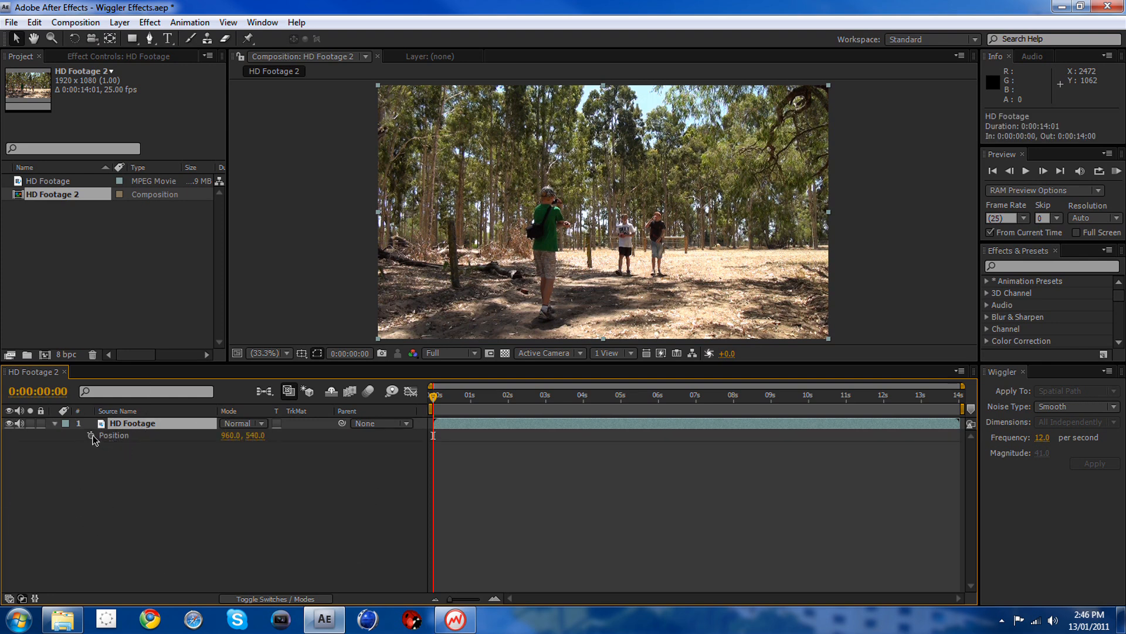
# Step: Keyframe Position at about 1:20 and move the time indicator along for a second keyframe near 4 s
pyautogui.click(92, 435)
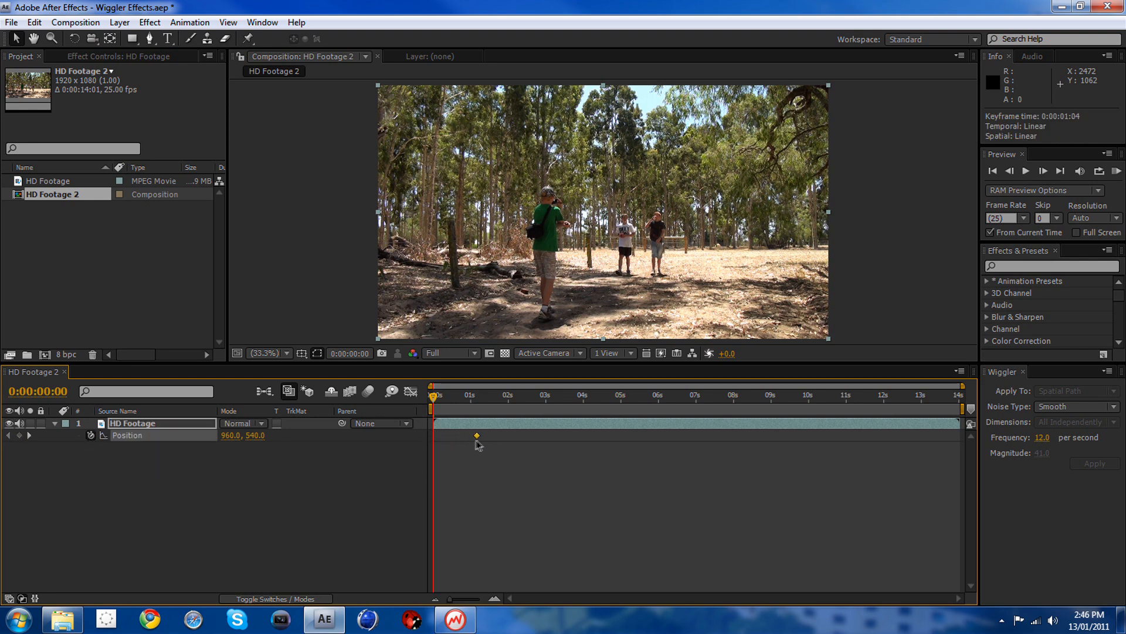
pyautogui.moveTo(476, 436); pyautogui.dragTo(500, 437)
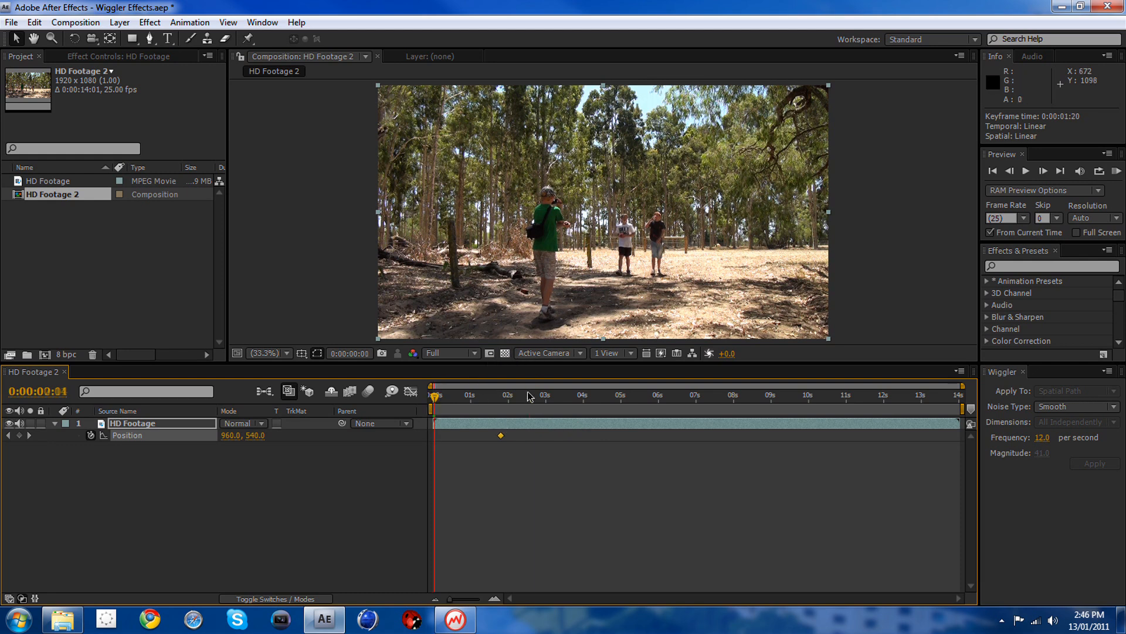
pyautogui.click(610, 394)
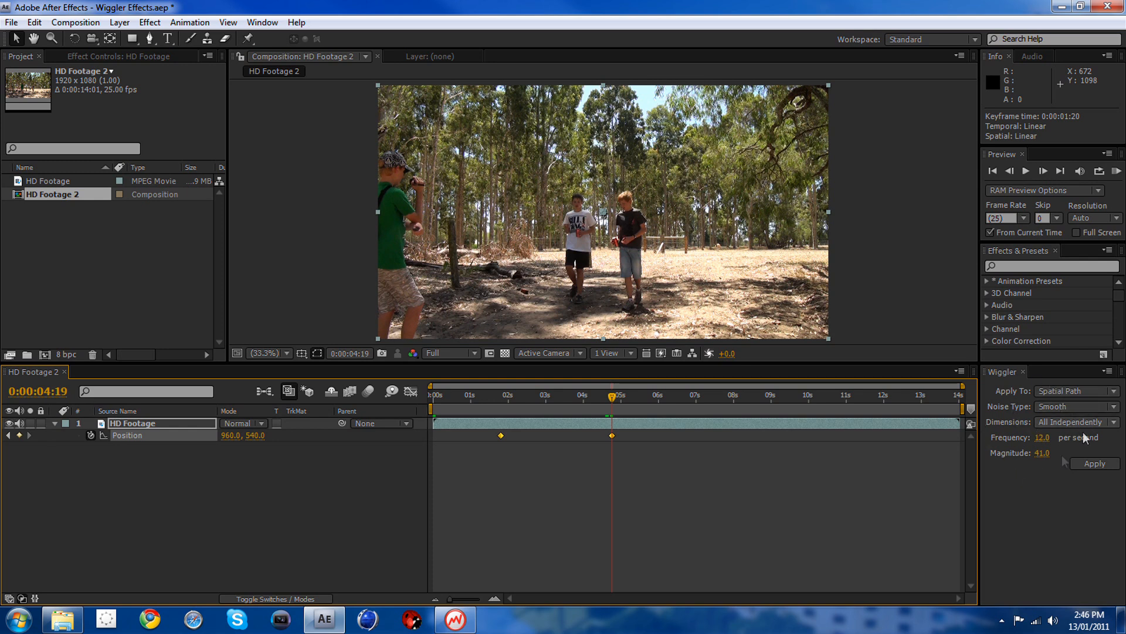
pyautogui.moveTo(1120, 535)
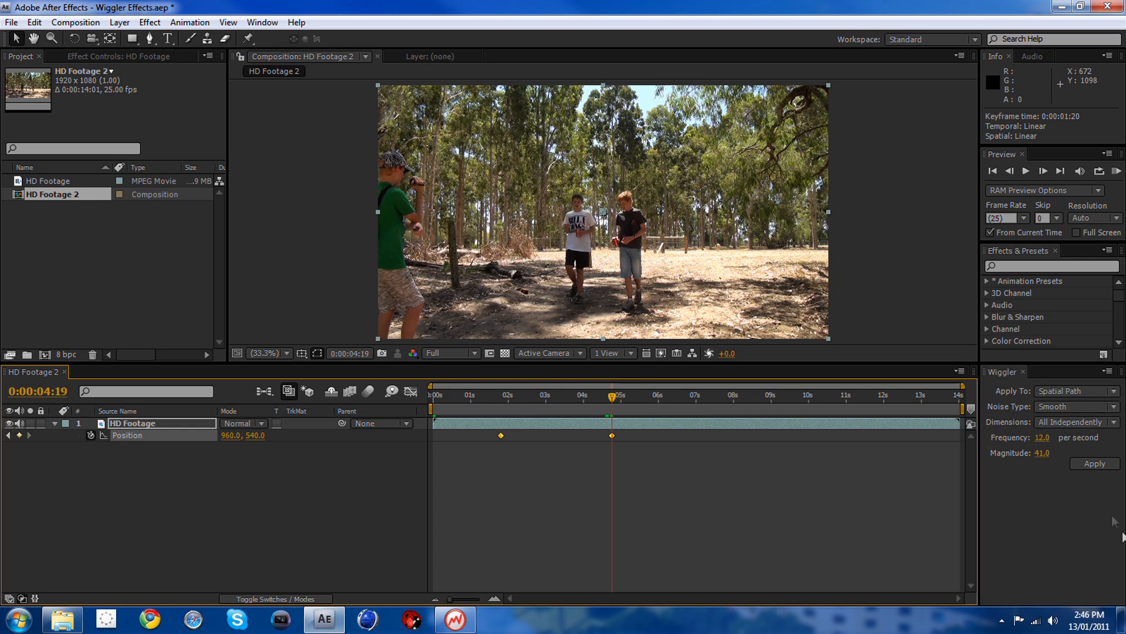
# Step: In the Wiggler, keep Smooth noise and enter frequency 17 and magnitude 43
pyautogui.click(1073, 408)
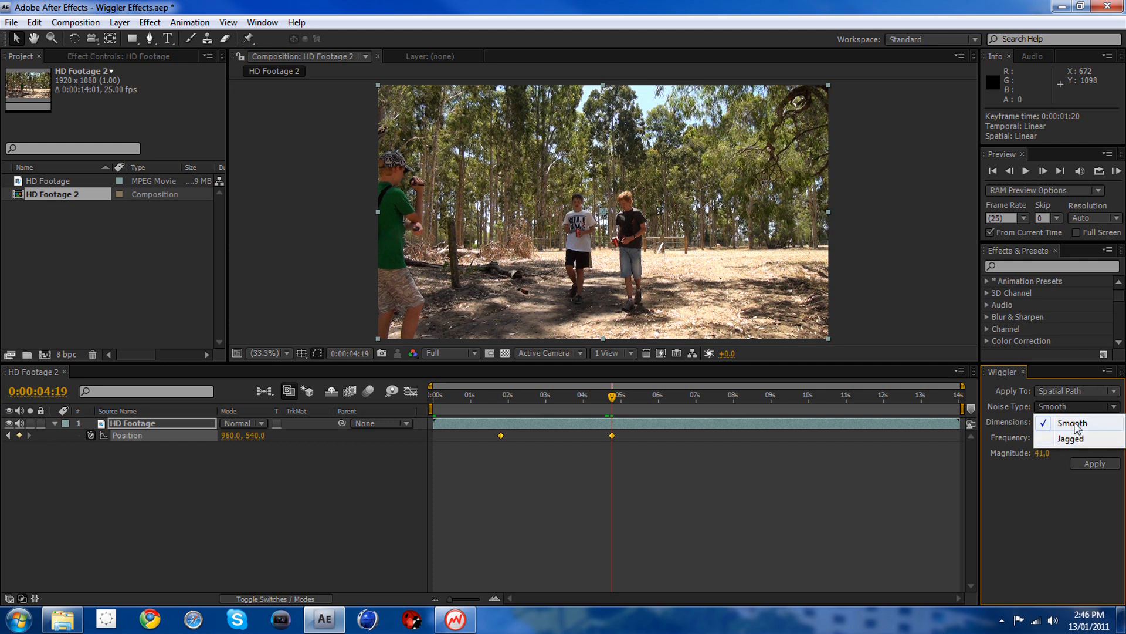
pyautogui.click(1071, 422)
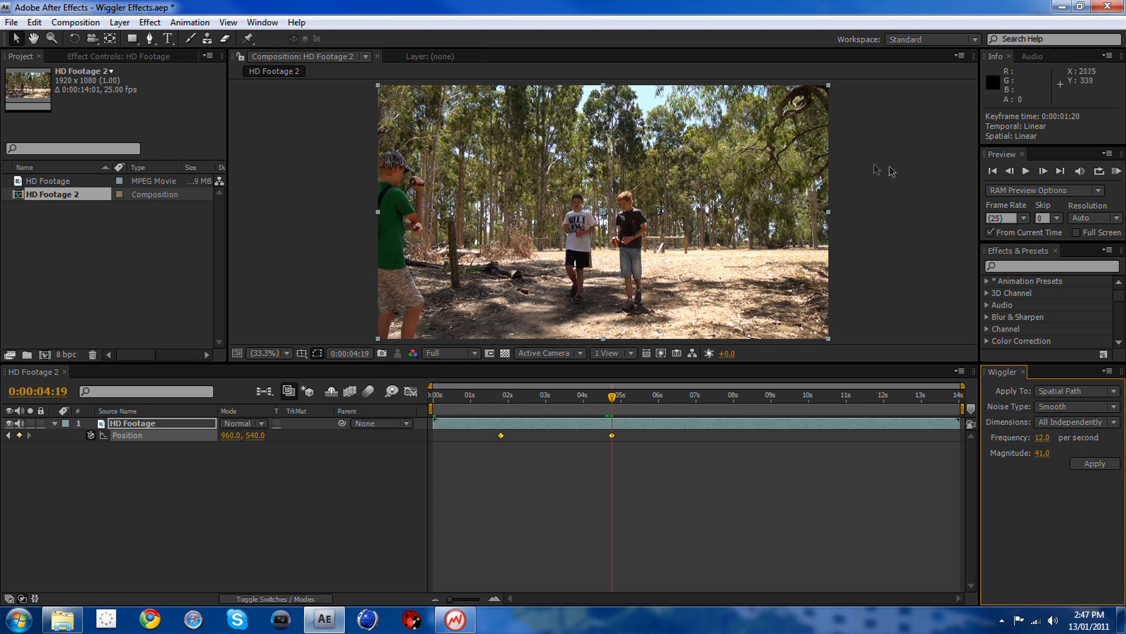
pyautogui.moveTo(1043, 436); pyautogui.dragTo(1063, 436)
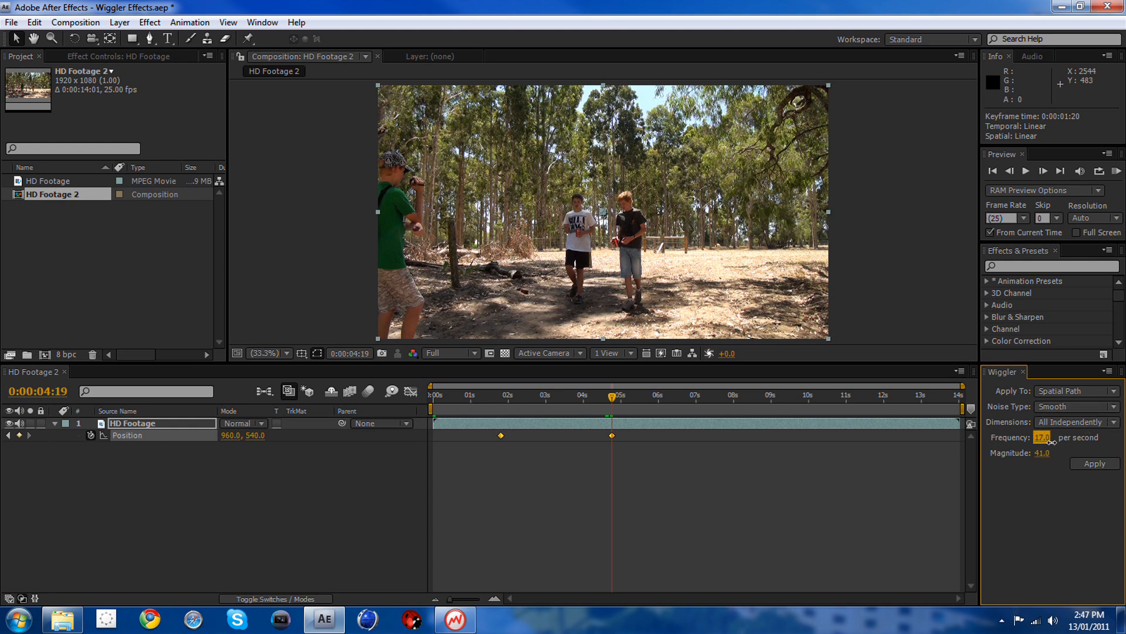
pyautogui.click(1041, 453)
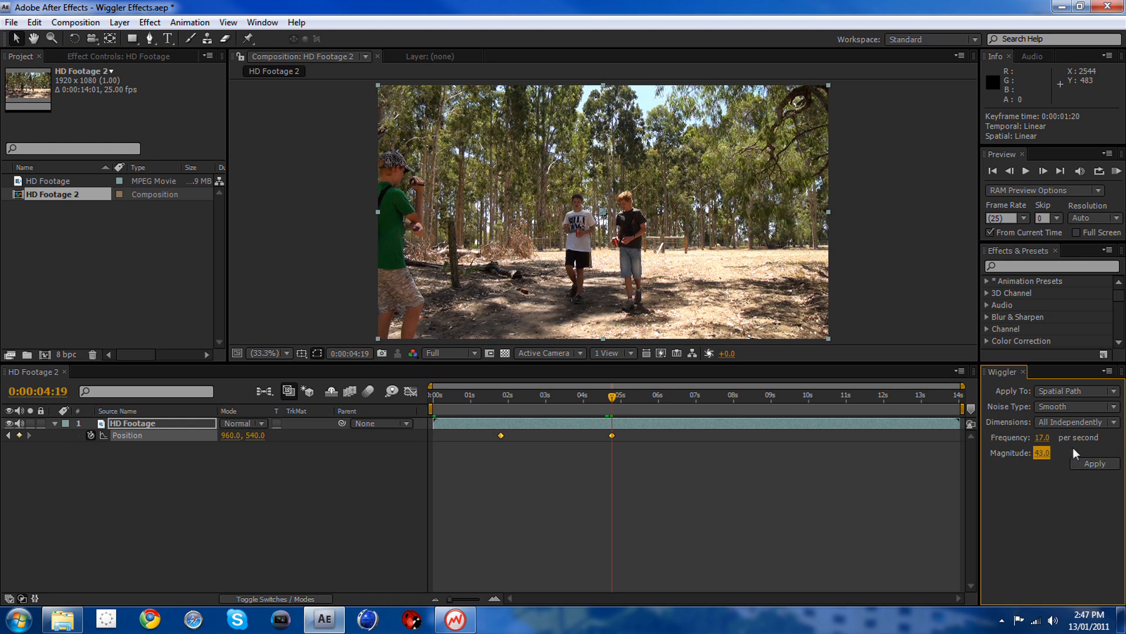
pyautogui.click(1094, 464)
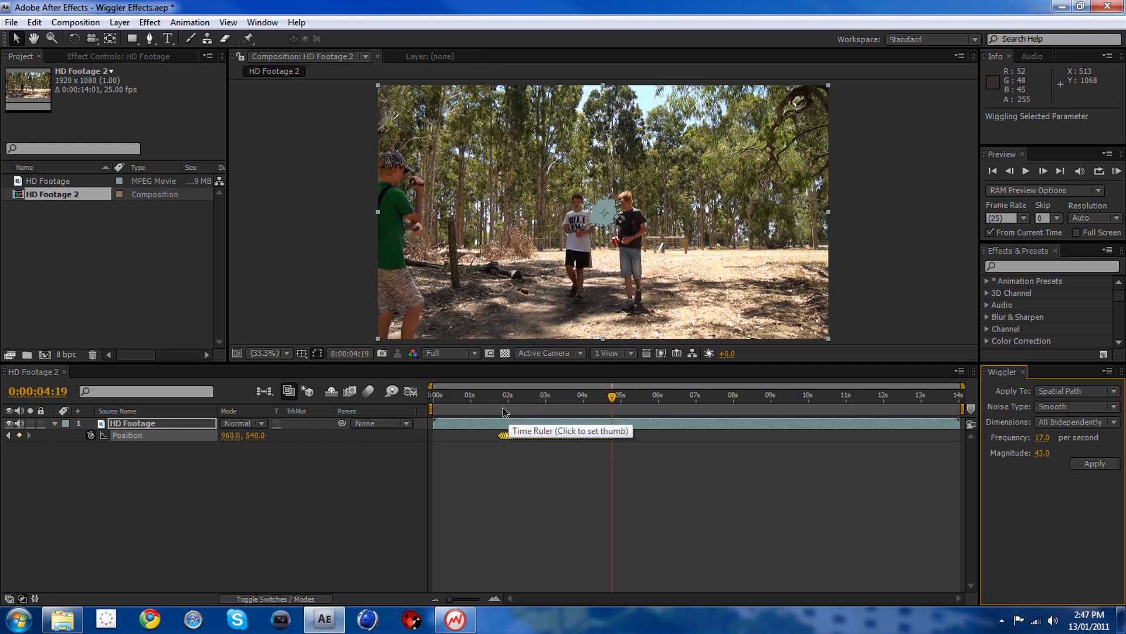
pyautogui.click(507, 395)
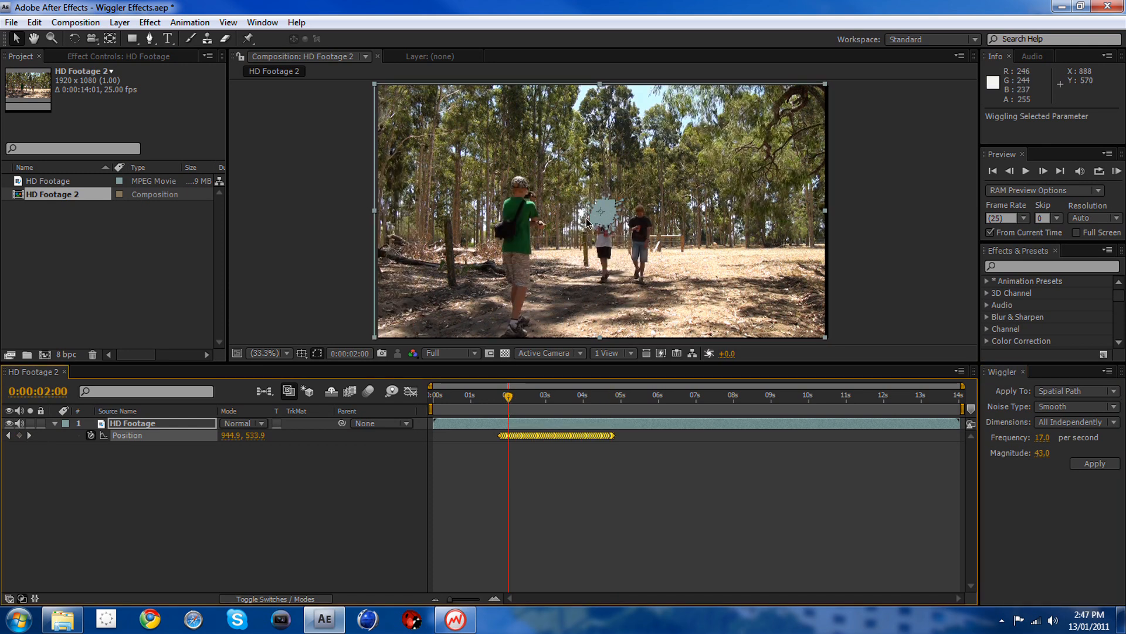
pyautogui.moveTo(497, 382)
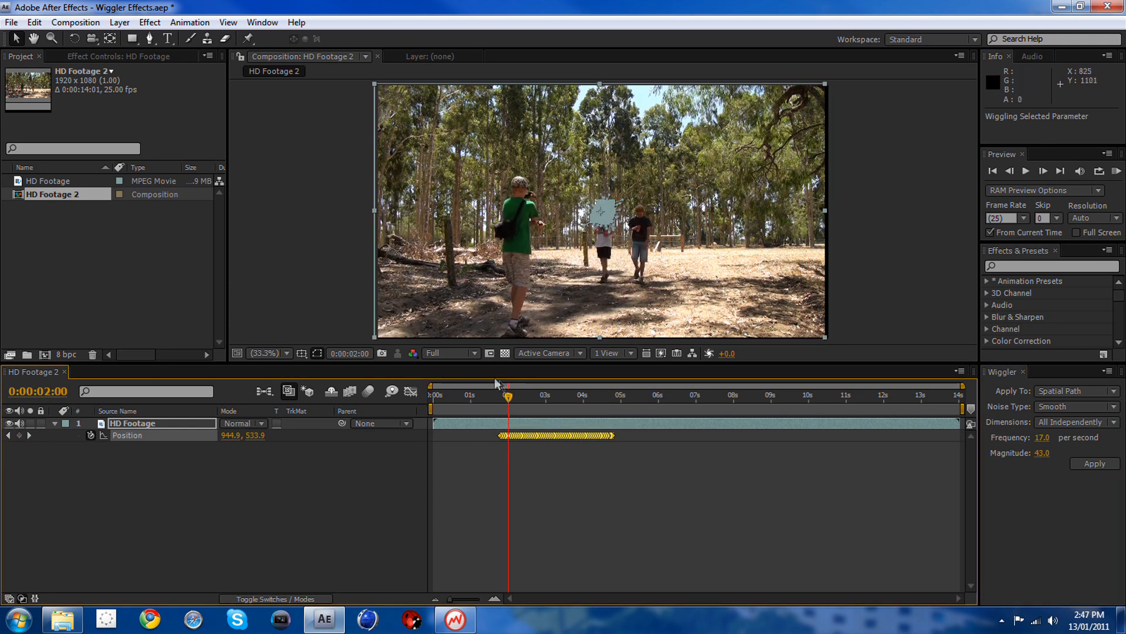
pyautogui.click(573, 396)
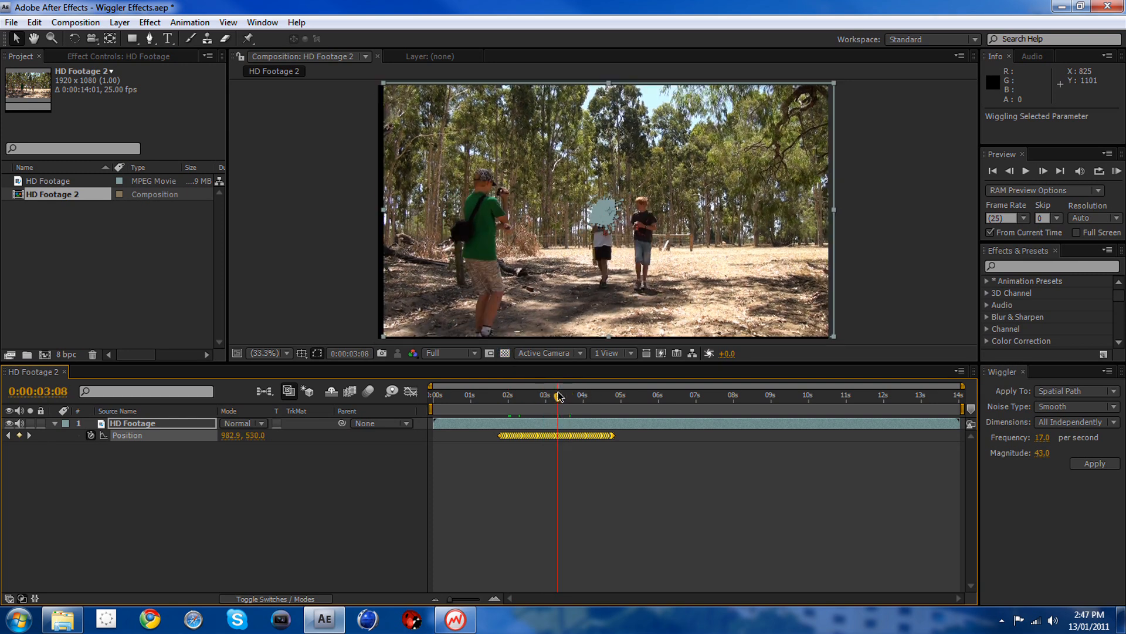
pyautogui.moveTo(549, 404)
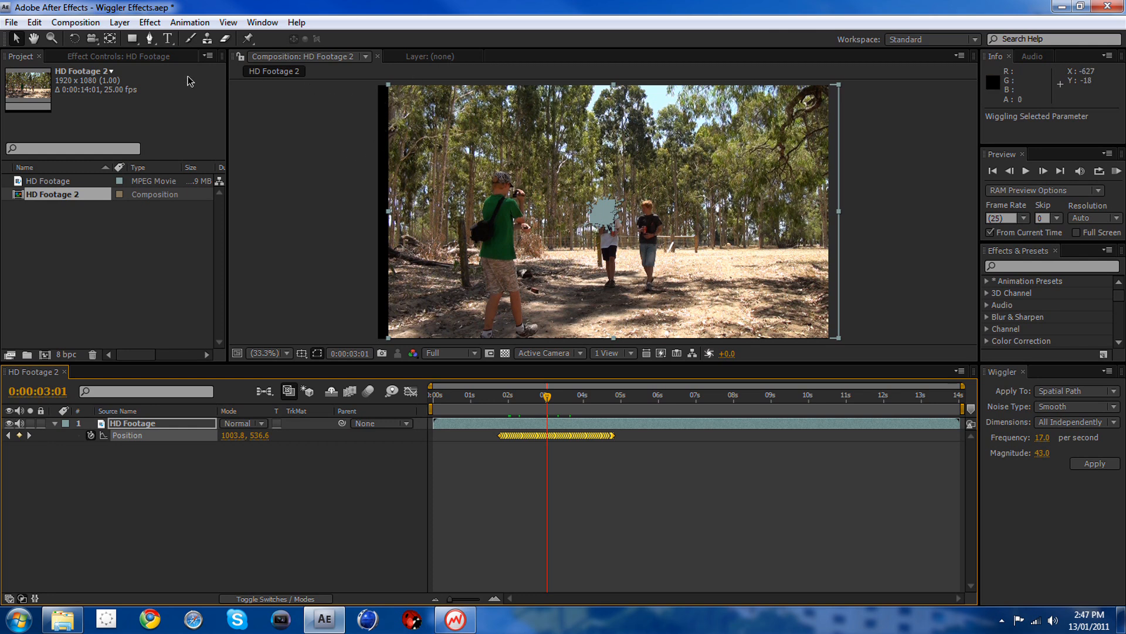
pyautogui.moveTo(321, 122)
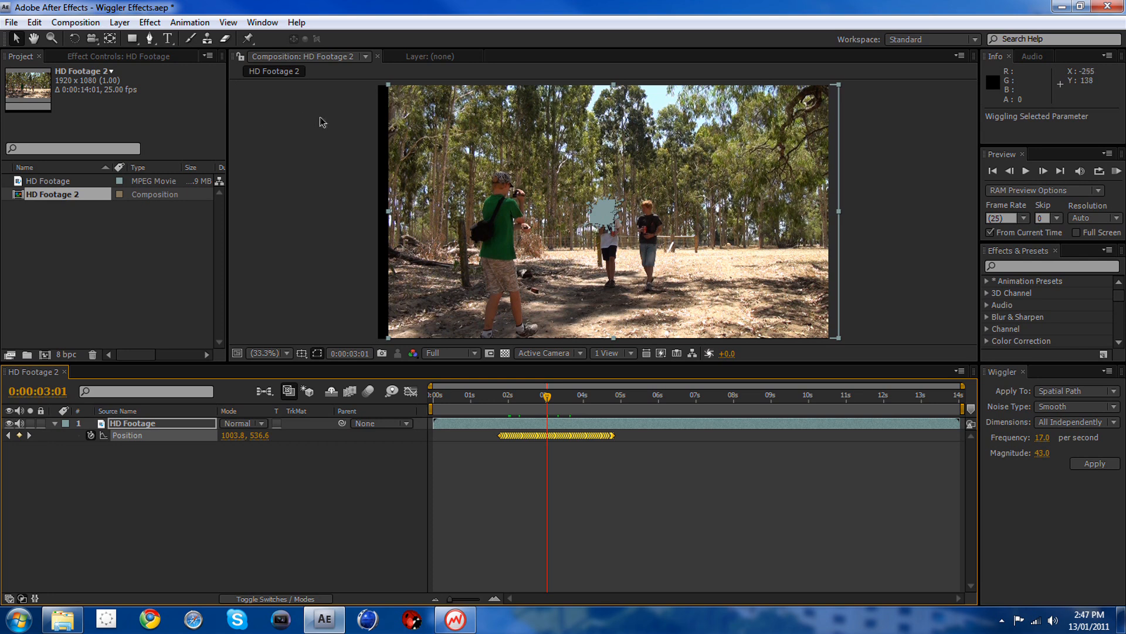
# Step: Apply Stylize > Motion Tile to the HD Footage layer
pyautogui.click(149, 23)
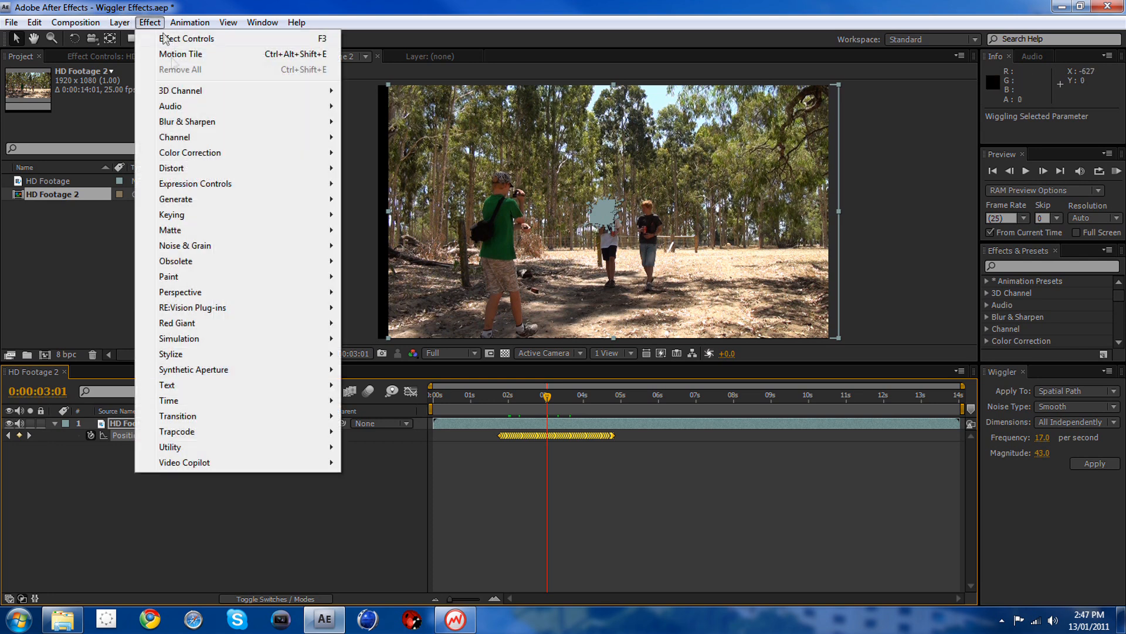
pyautogui.moveTo(179, 338)
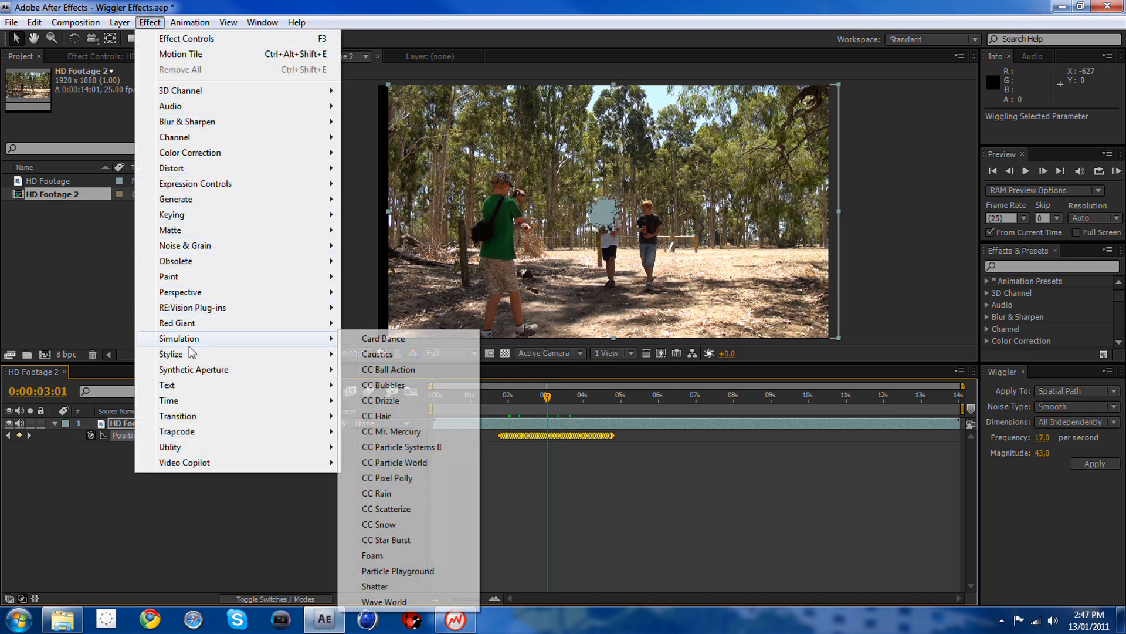
pyautogui.moveTo(172, 354)
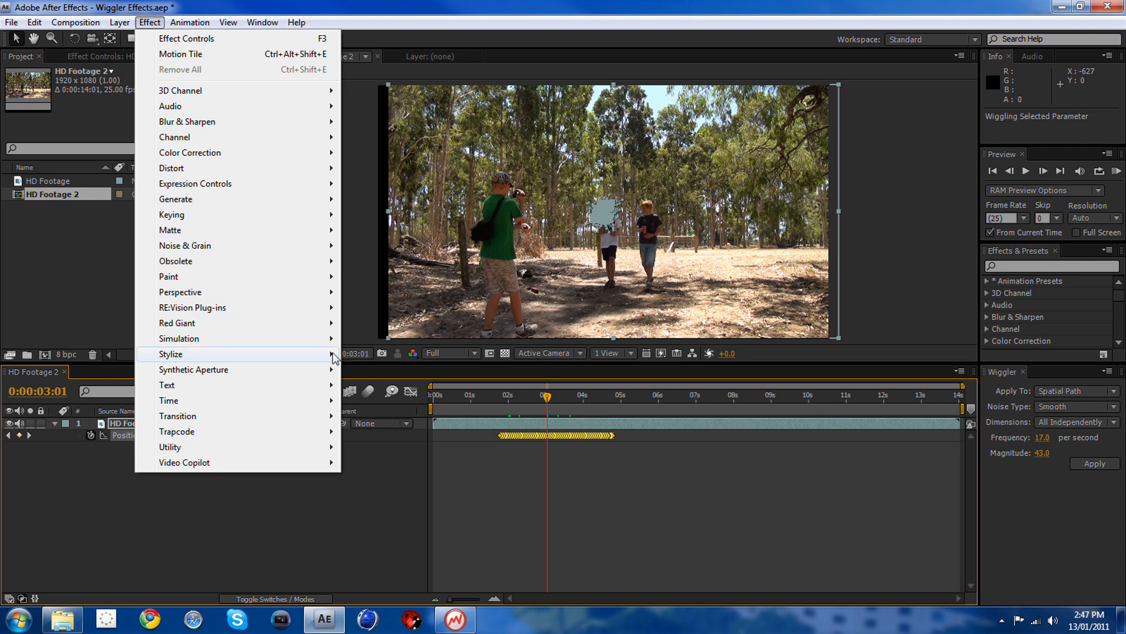
pyautogui.click(181, 54)
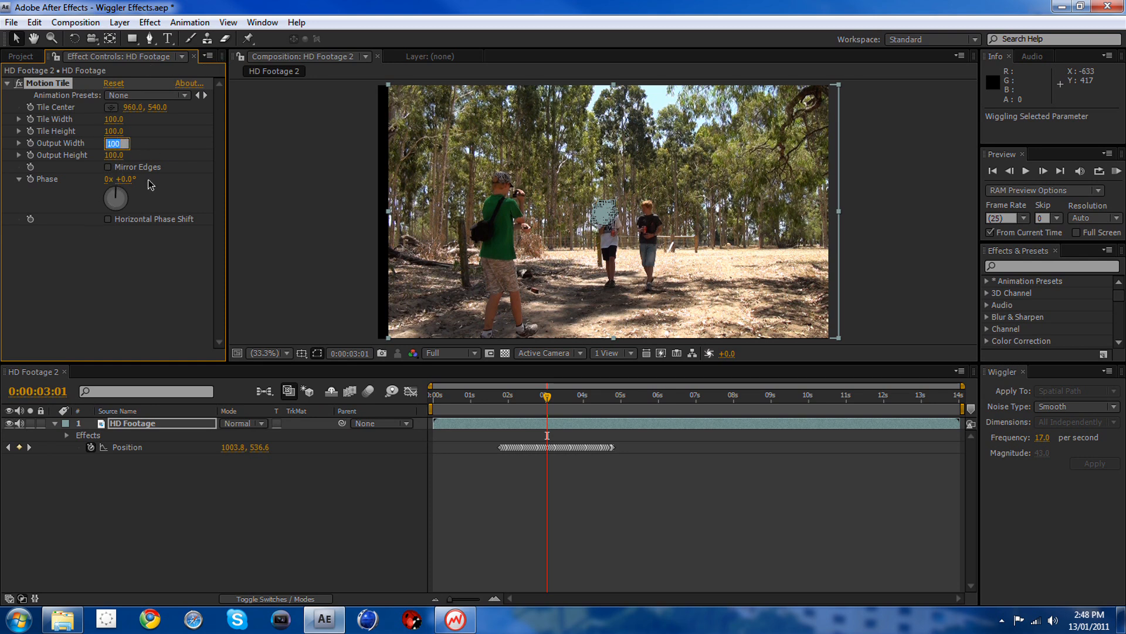
# Step: Set Motion Tile output width and height to 150 and turn on Mirror Edges
pyautogui.write('1500')
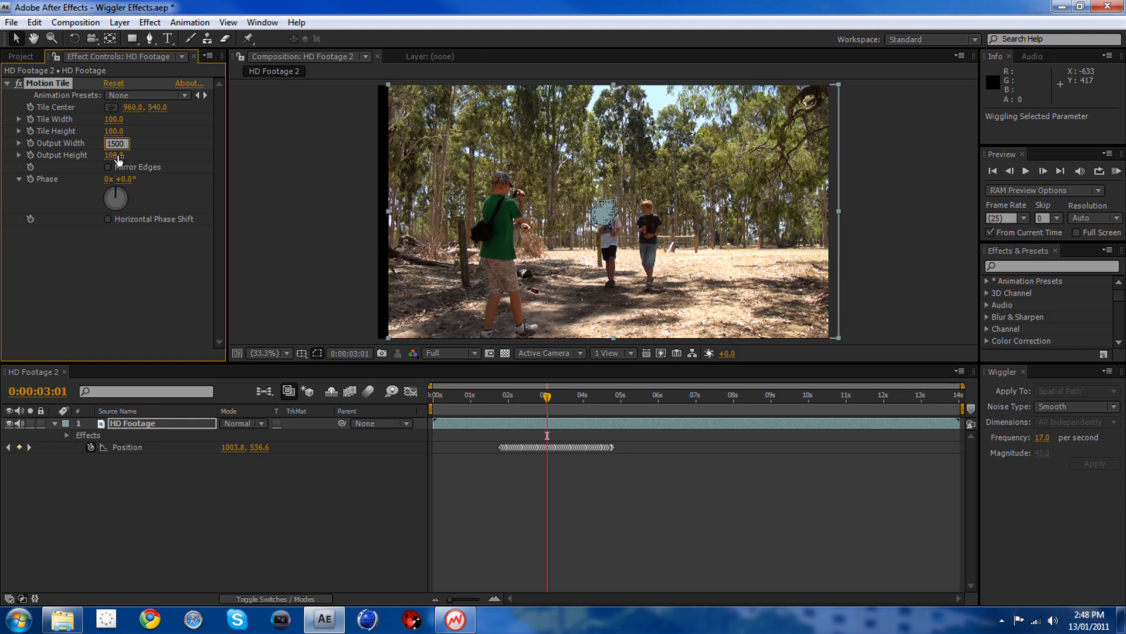
pyautogui.click(117, 155)
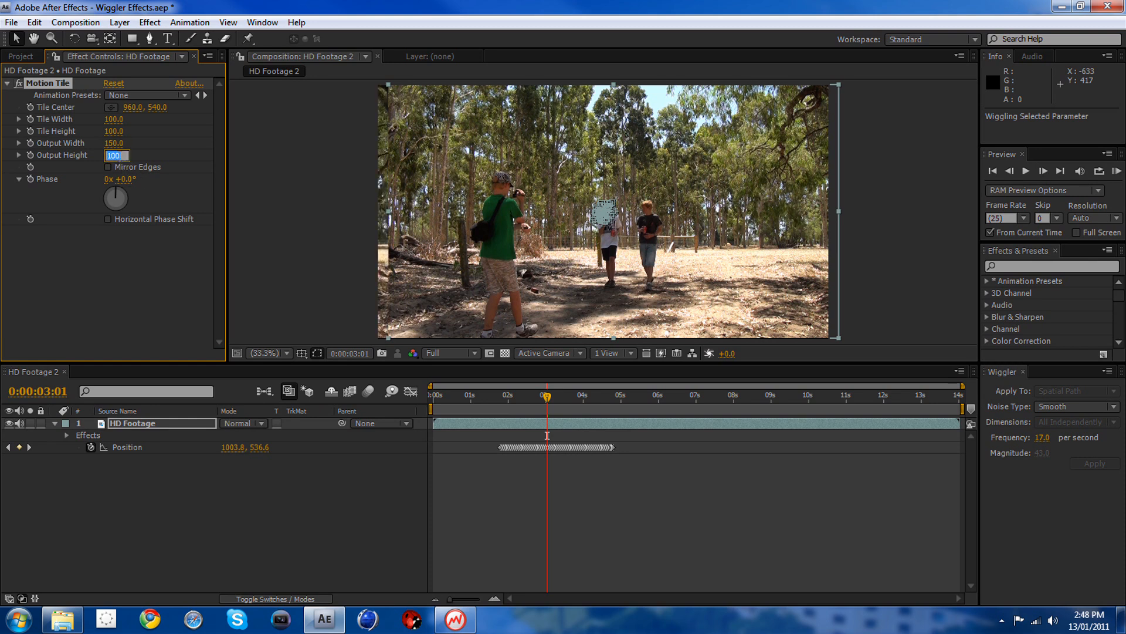
pyautogui.write('150.')
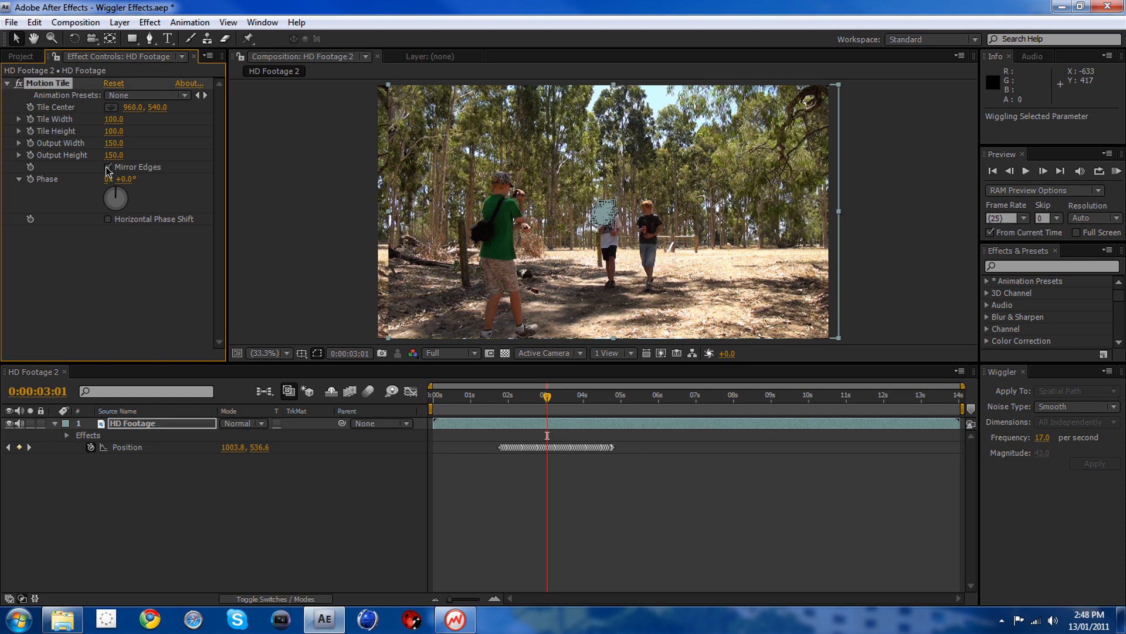
pyautogui.click(107, 166)
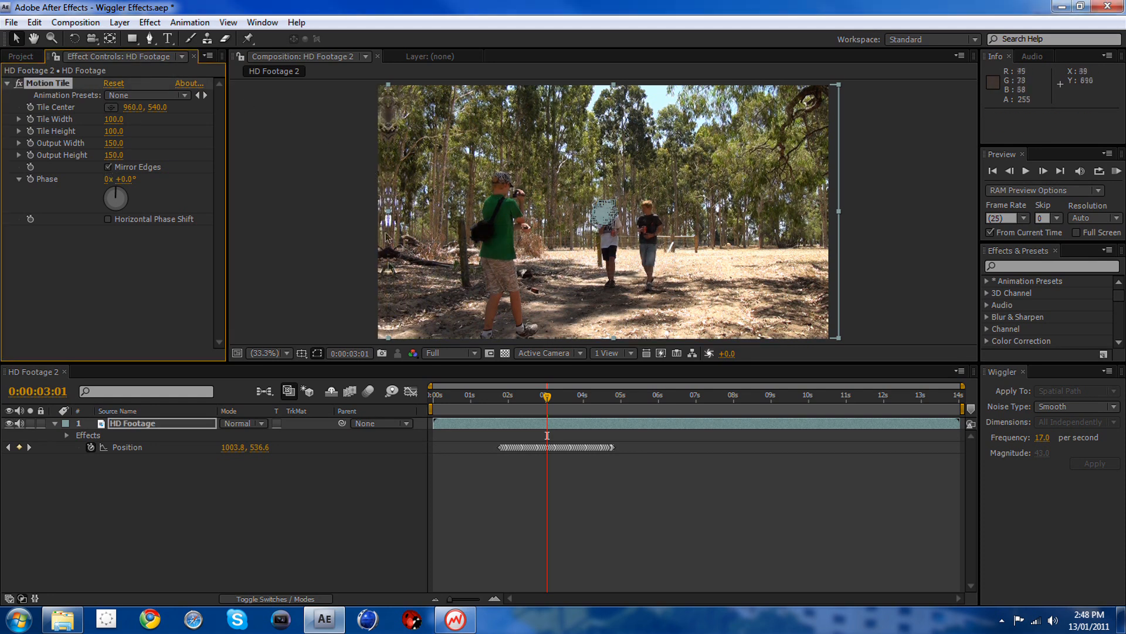
pyautogui.moveTo(392, 179)
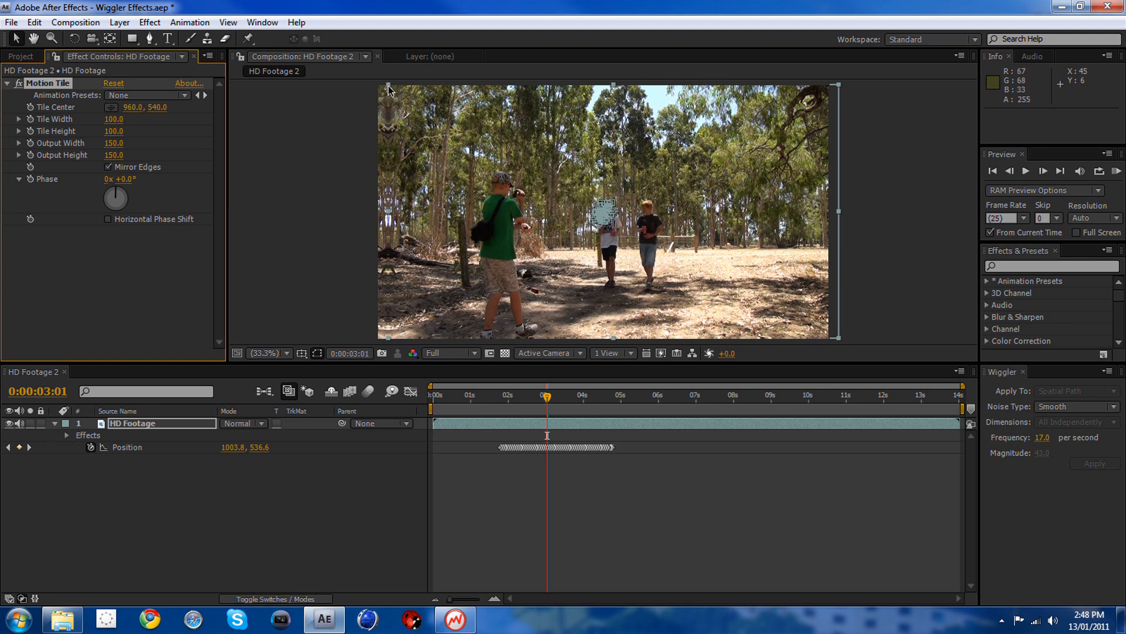
pyautogui.moveTo(429, 112)
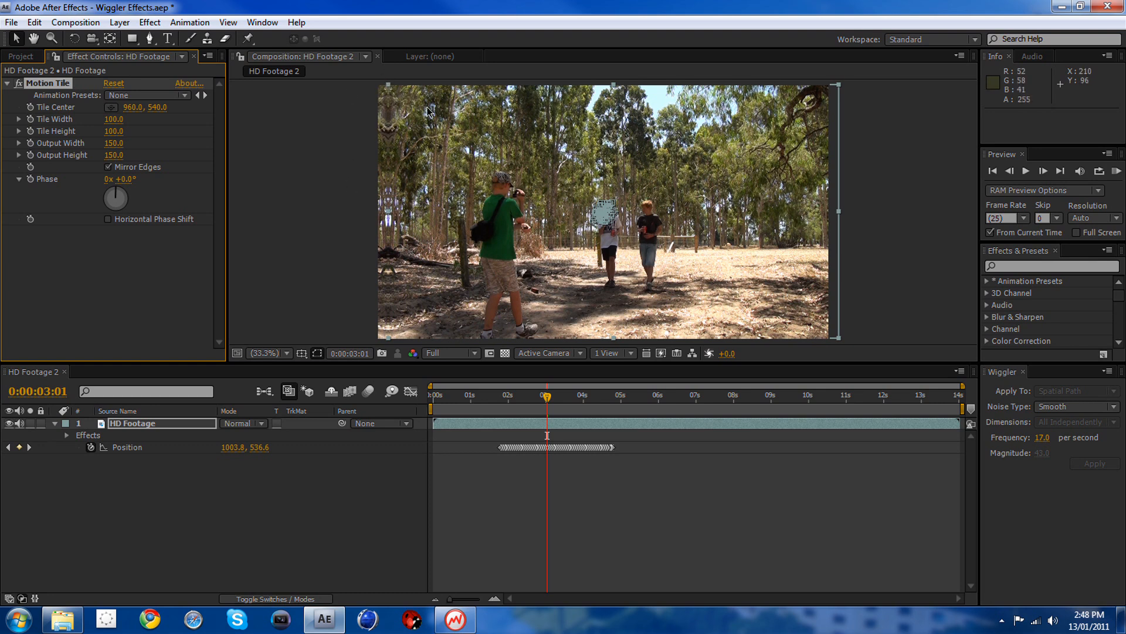
pyautogui.moveTo(812, 295)
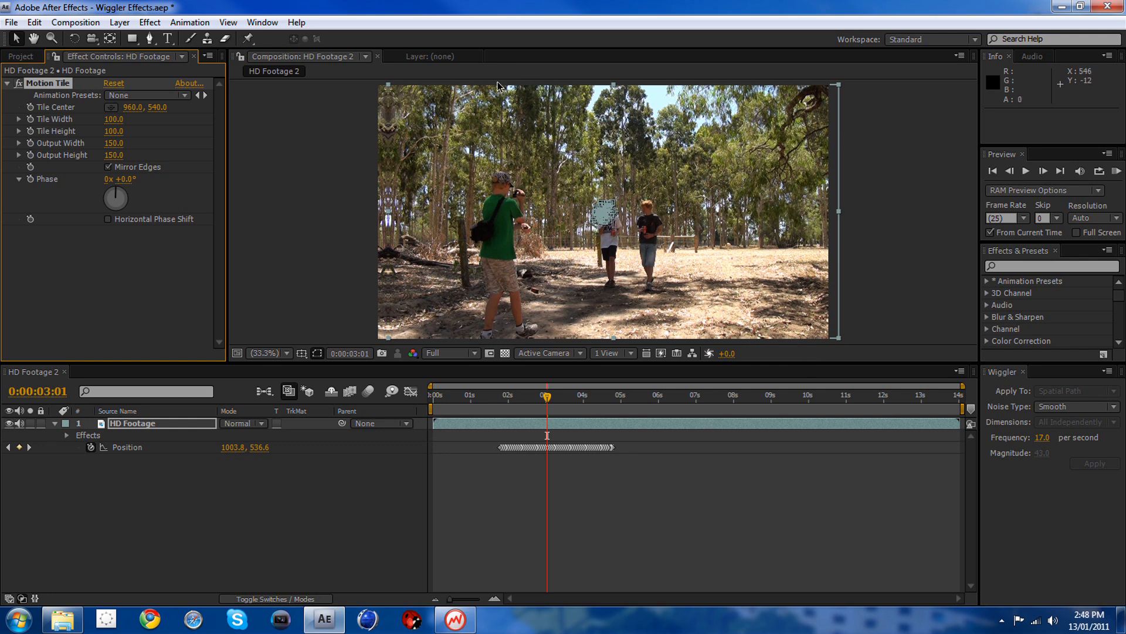
pyautogui.moveTo(229, 312)
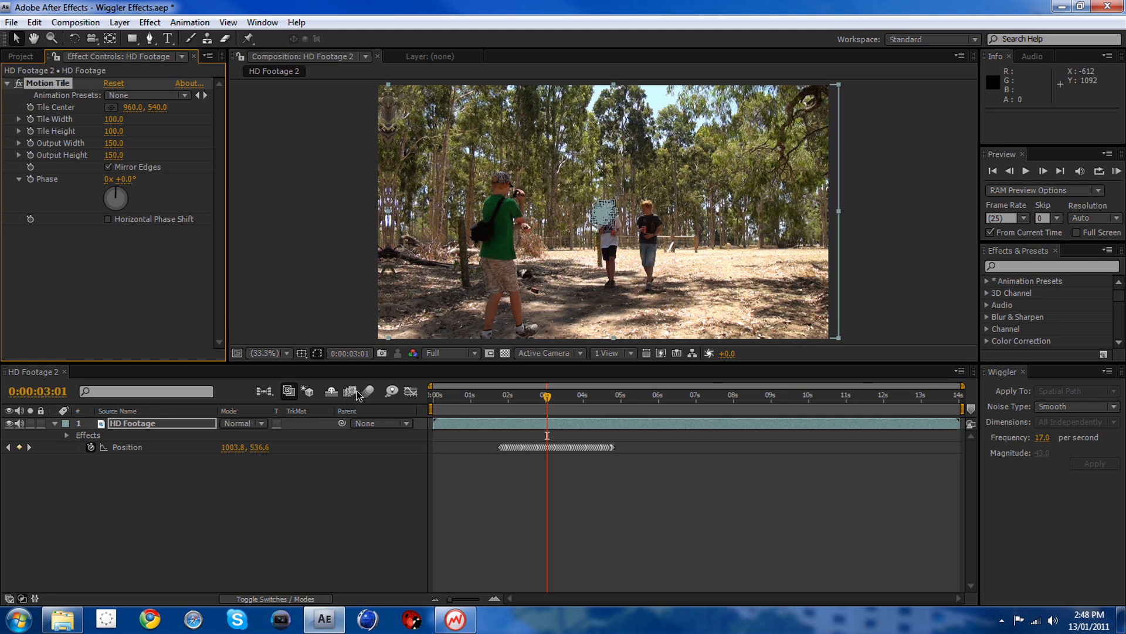
pyautogui.moveTo(376, 391)
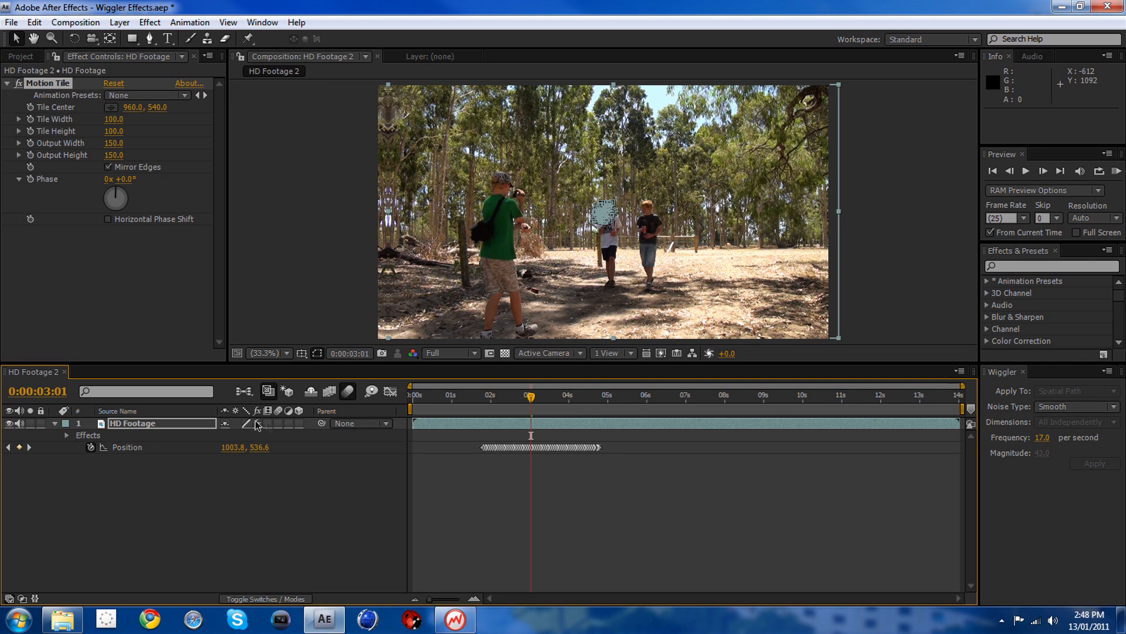
pyautogui.moveTo(258, 603)
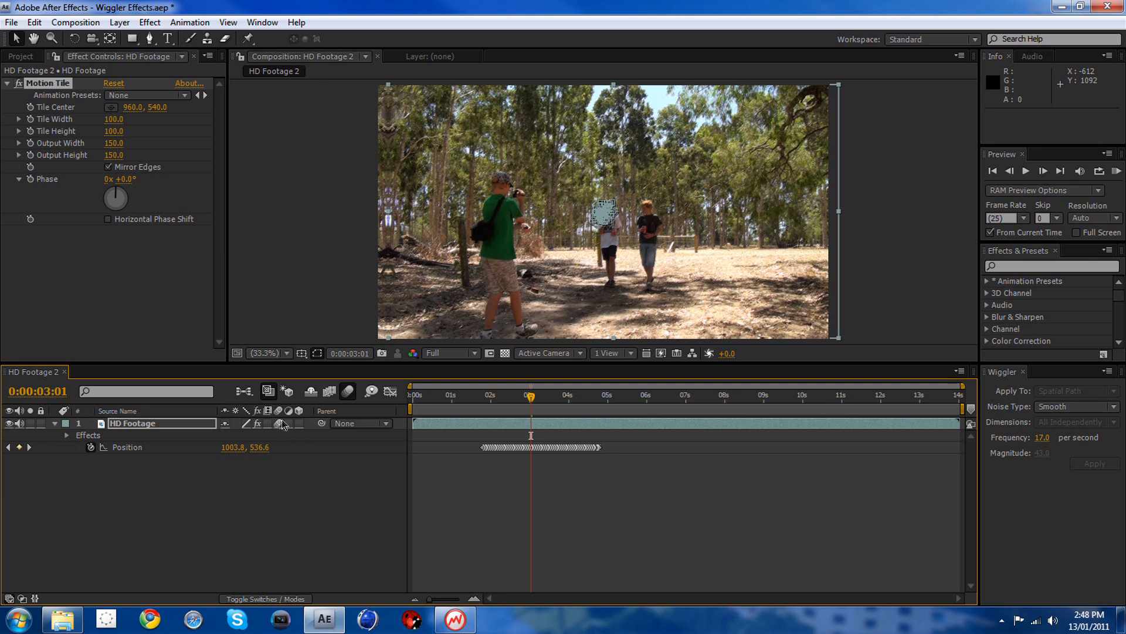
pyautogui.moveTo(463, 398)
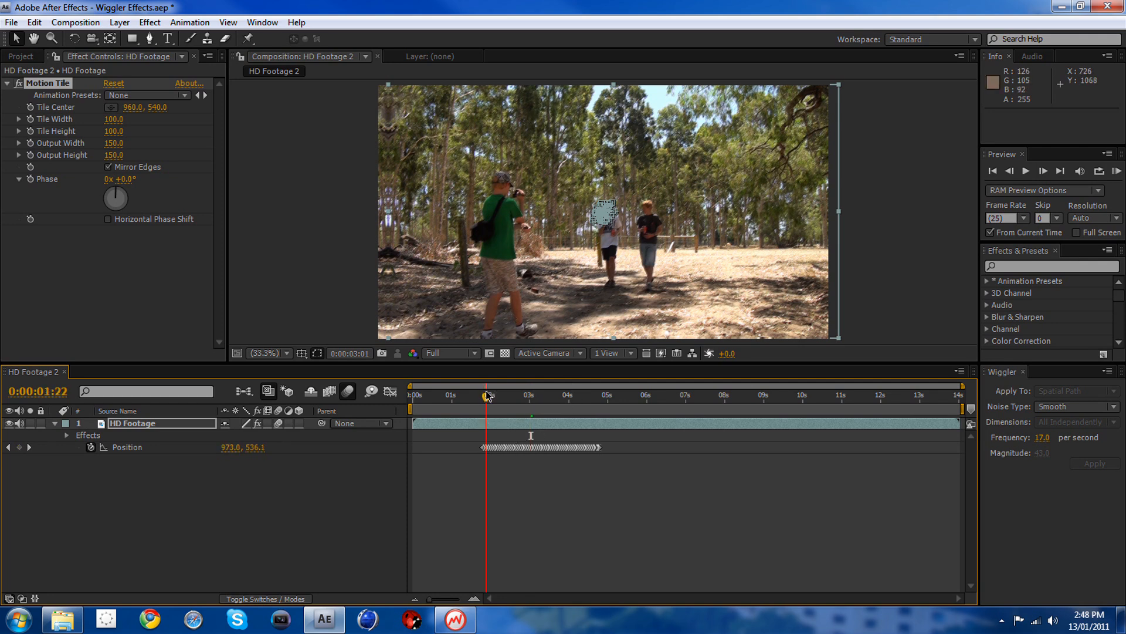
# Step: Enable the composition's Motion Blur button so the shaking layer renders blurred
pyautogui.click(478, 395)
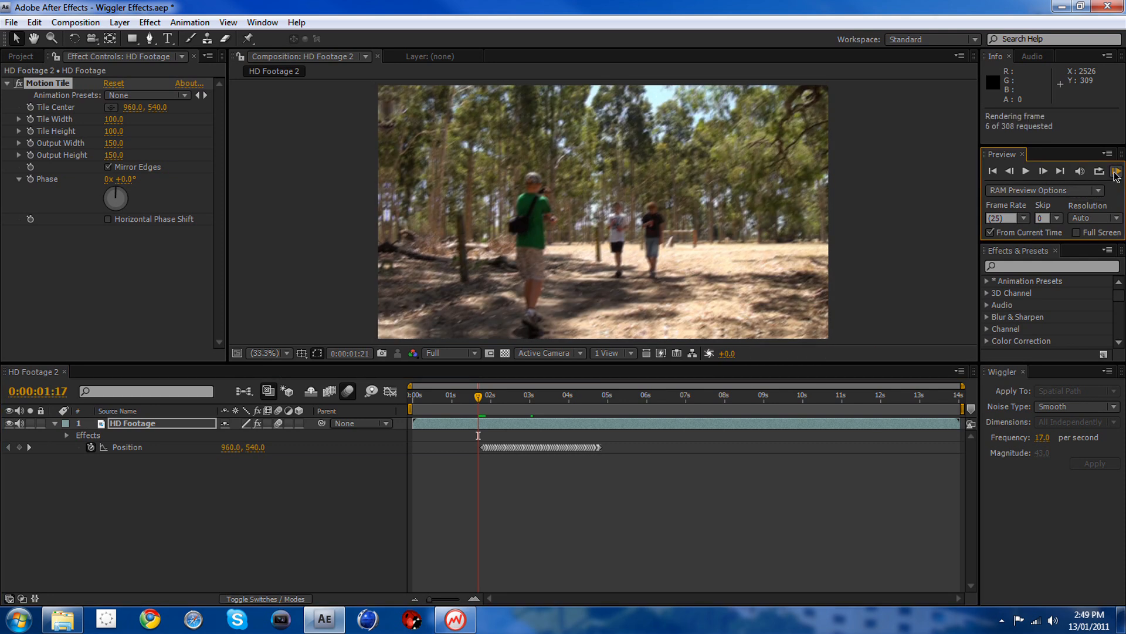
pyautogui.click(1116, 171)
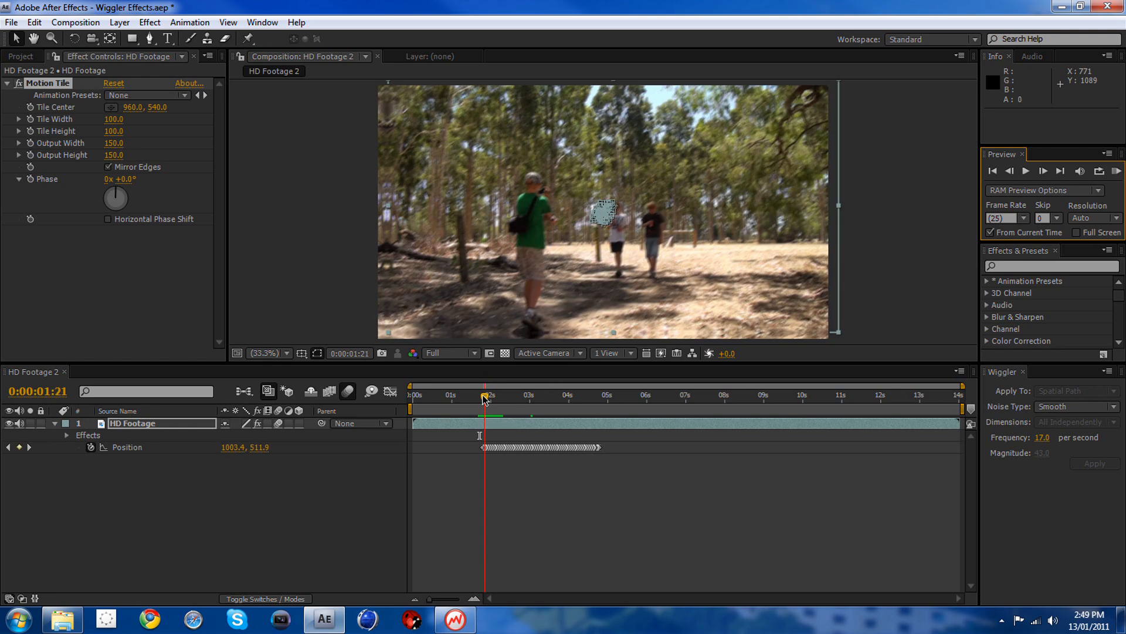
pyautogui.click(491, 394)
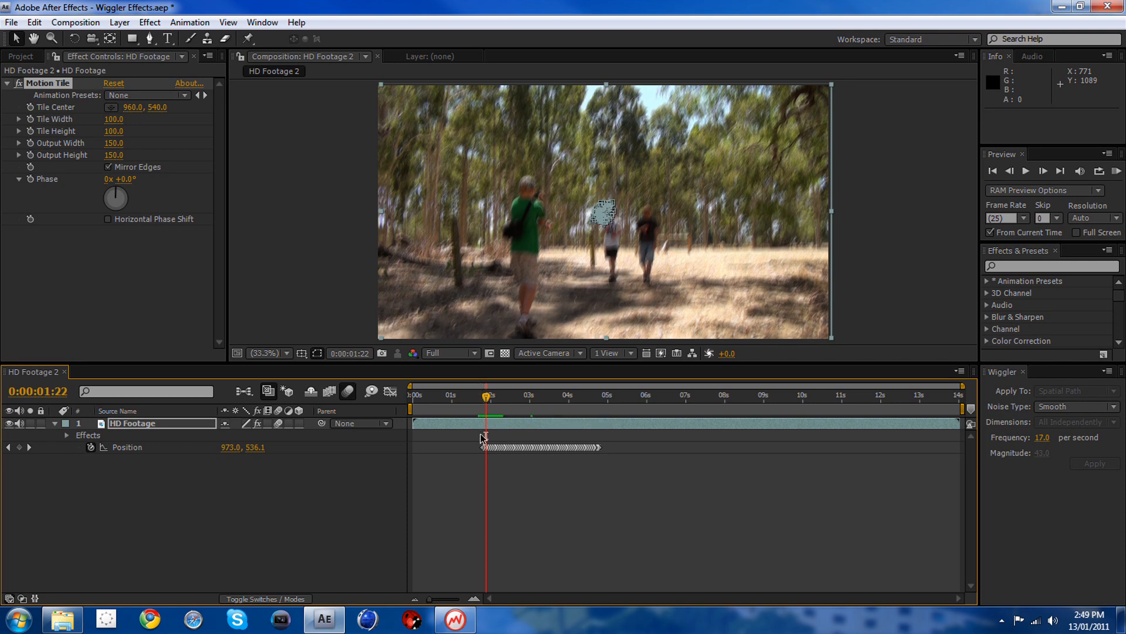
# Step: Save the project and scrub back to 0:00:01:20, just before the first Position keyframe
pyautogui.press('ctrl+s')
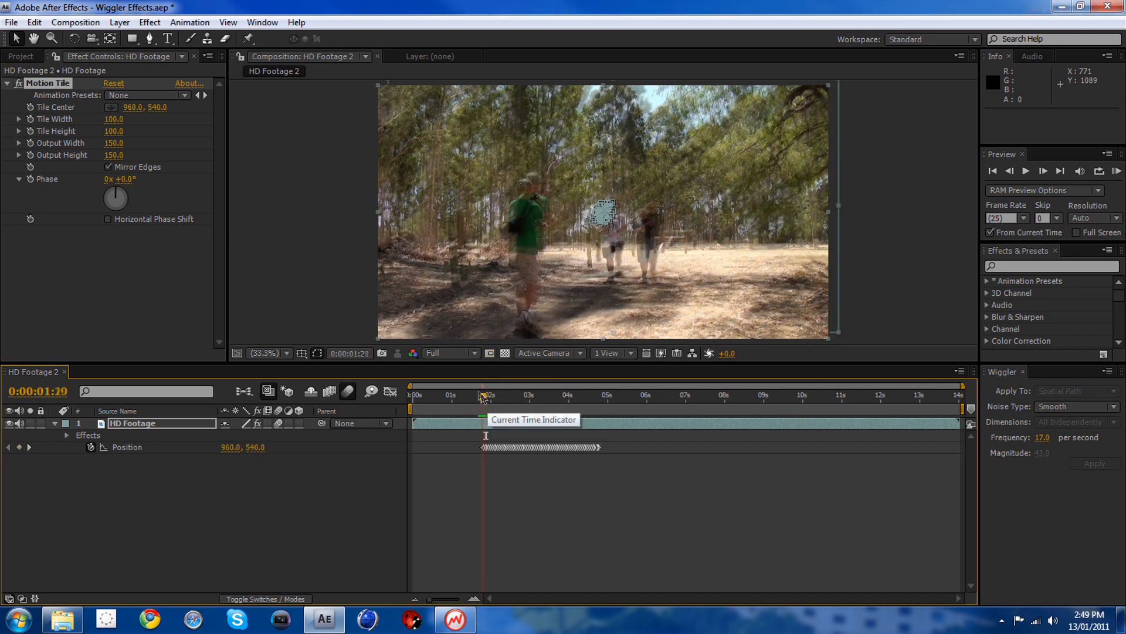
pyautogui.moveTo(482, 394); pyautogui.dragTo(487, 394)
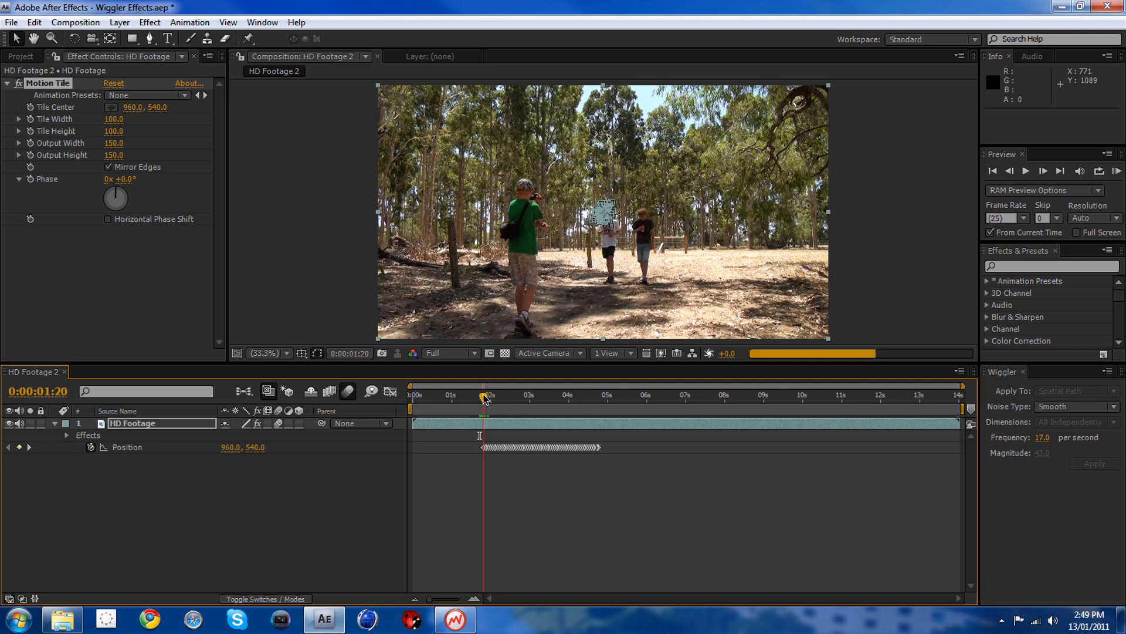
pyautogui.moveTo(485, 398)
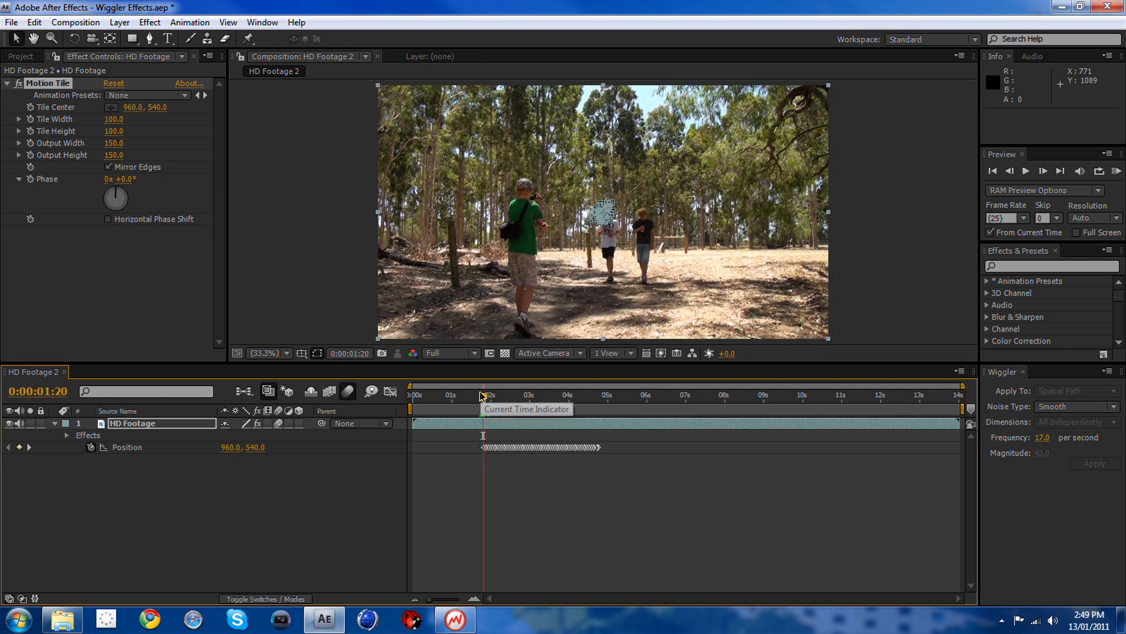